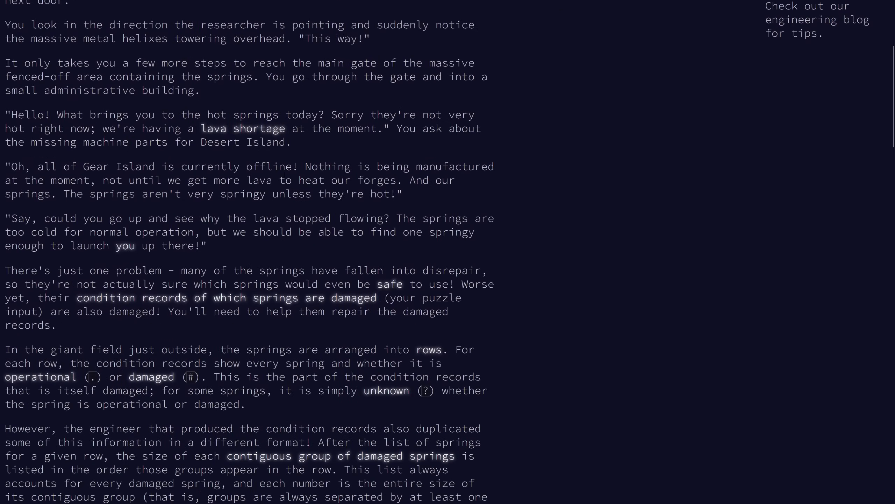
Step: Read through the puzzle's spring-record notation and example rows, highlighting the operational-spring dot
{"action": "scroll", "scroll_direction": "down", "scroll_amount": 3}
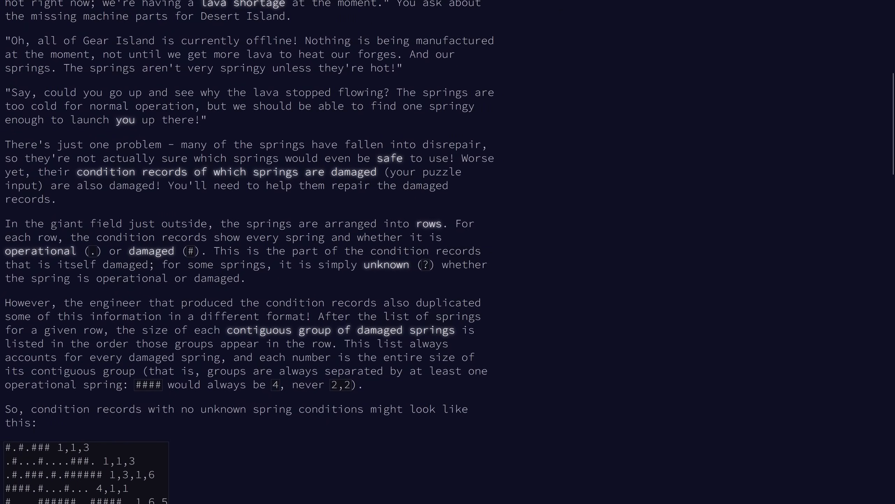
{"action": "scroll", "scroll_direction": "down", "scroll_amount": 3}
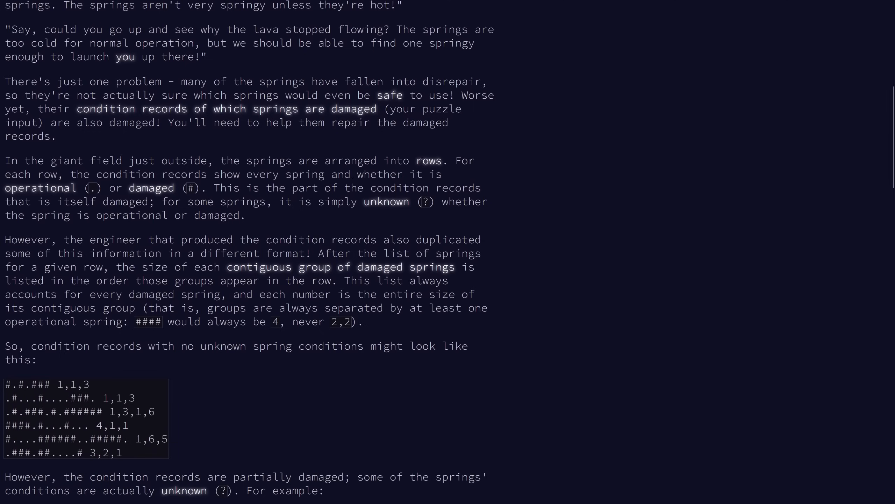
{"action": "double_click", "coordinate": [92, 188]}
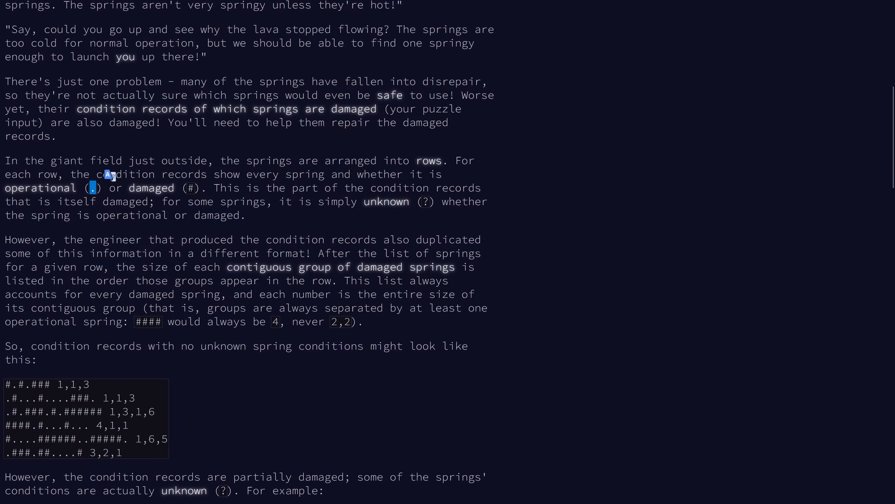
{"action": "scroll", "scroll_direction": "down", "scroll_amount": 3}
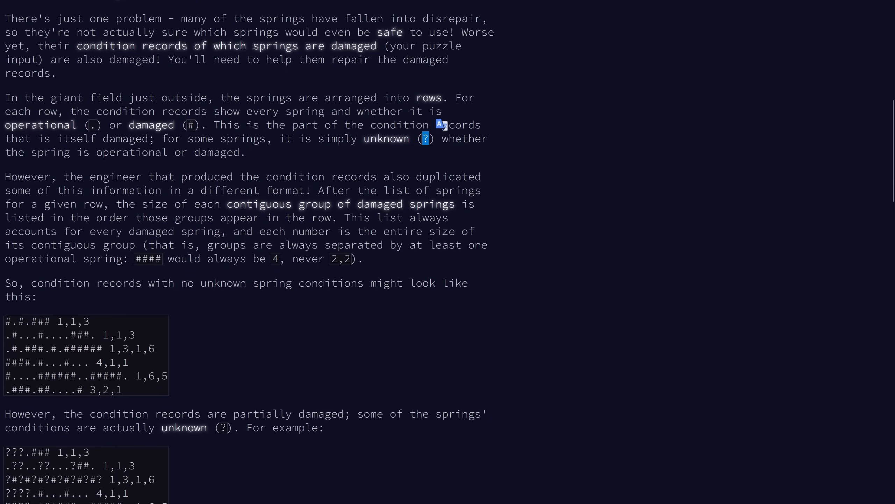
{"action": "scroll", "scroll_direction": "down", "scroll_amount": 3}
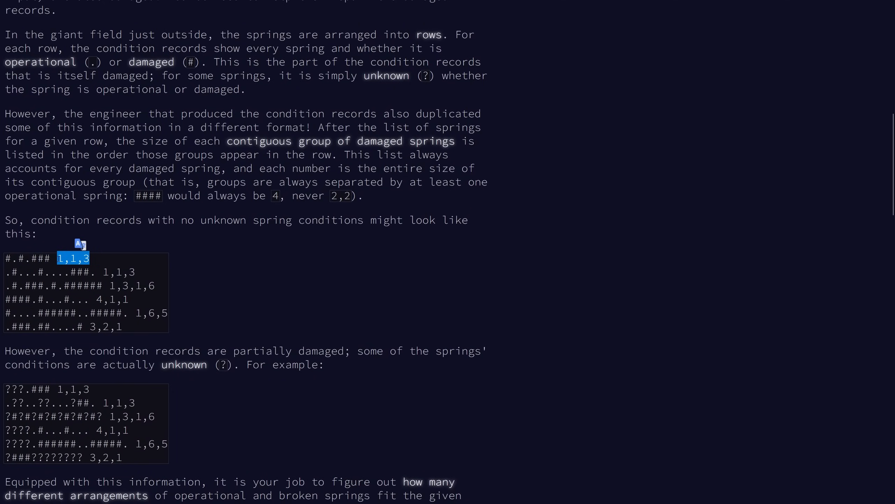
{"action": "scroll", "scroll_direction": "down", "scroll_amount": 3}
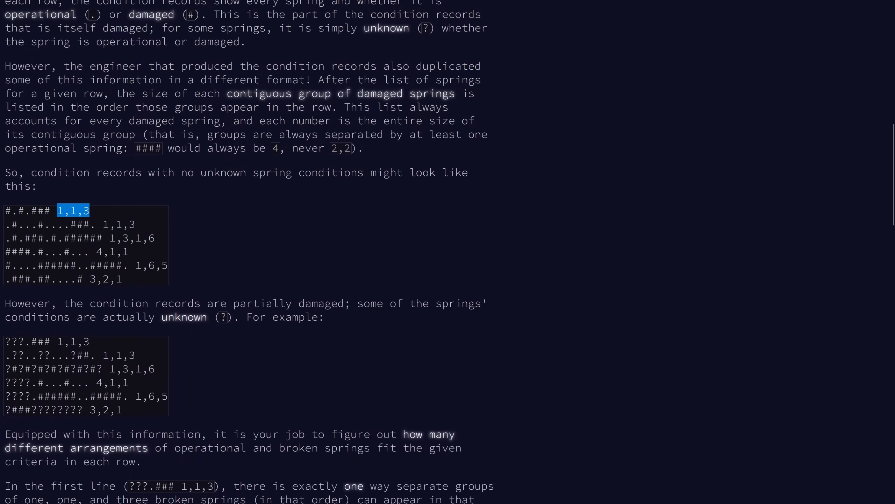
{"action": "scroll", "scroll_direction": "down", "scroll_amount": 3}
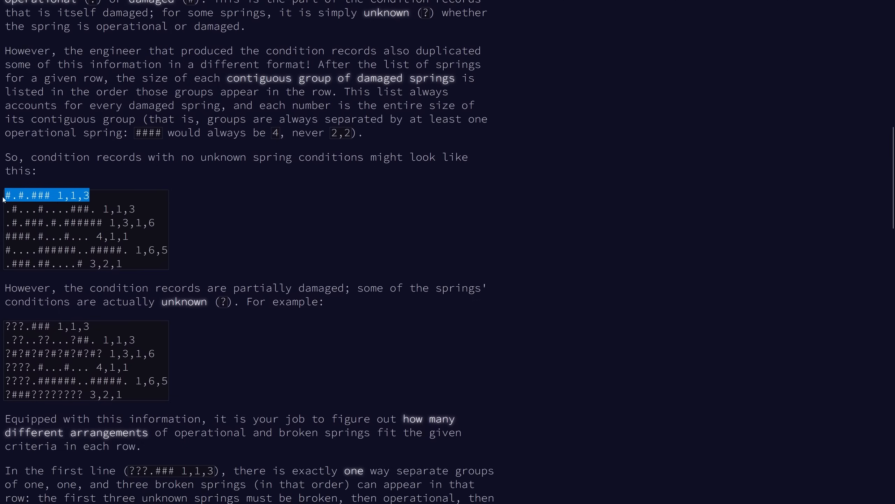
{"action": "left_click", "coordinate": [7, 195]}
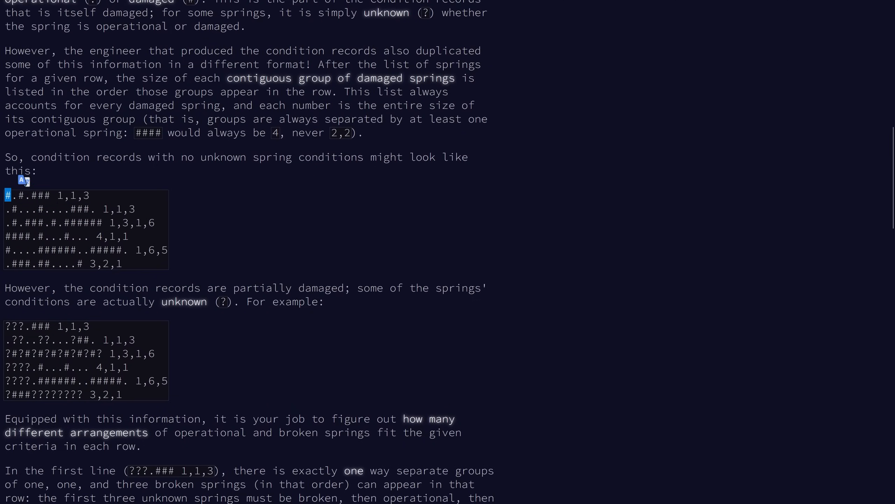
{"action": "double_click", "coordinate": [41, 196]}
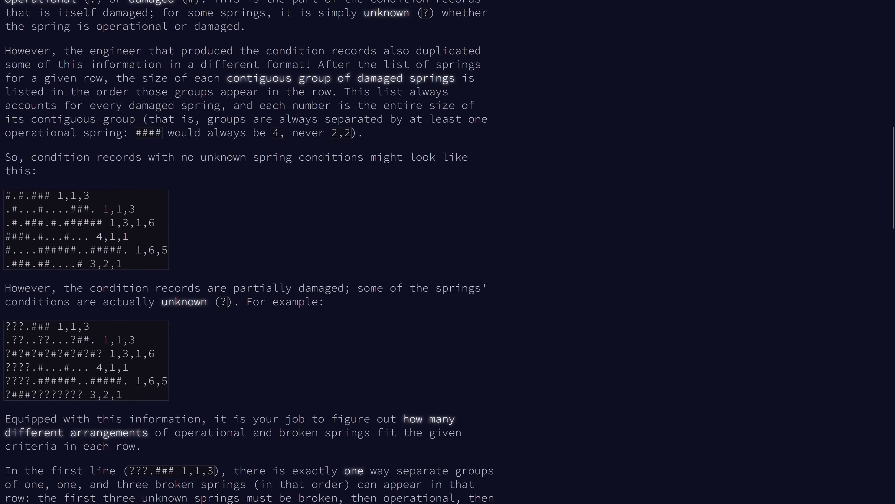
Step: Read the example group sizes and arrangement counts down to the final sum-of-counts question totalling 21
{"action": "scroll", "scroll_direction": "down", "scroll_amount": 3}
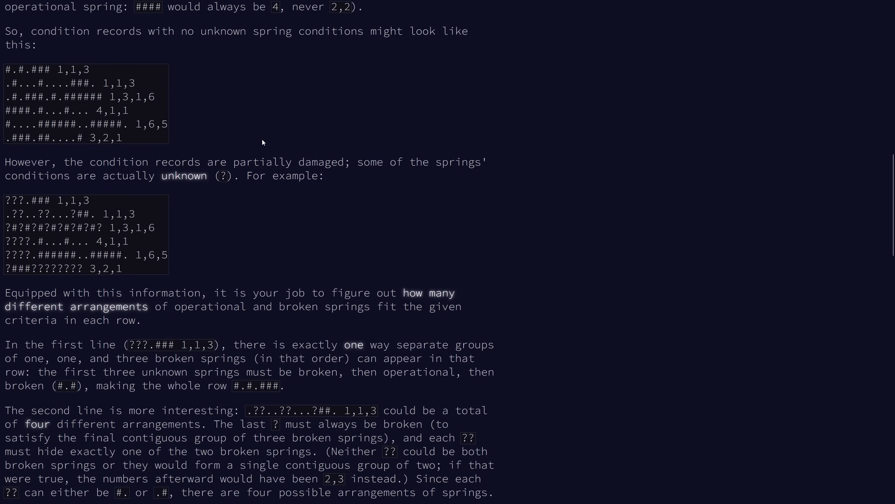
{"action": "scroll", "scroll_direction": "down", "scroll_amount": 3}
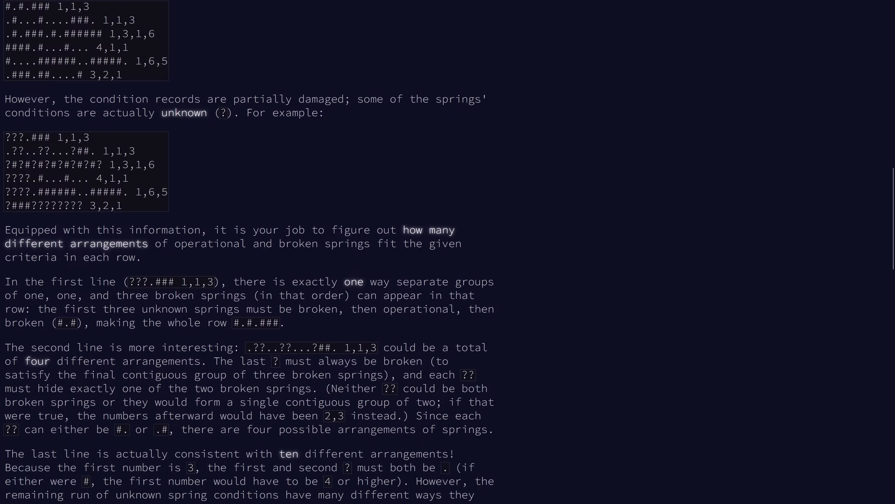
{"action": "mouse_move", "coordinate": [148, 214]}
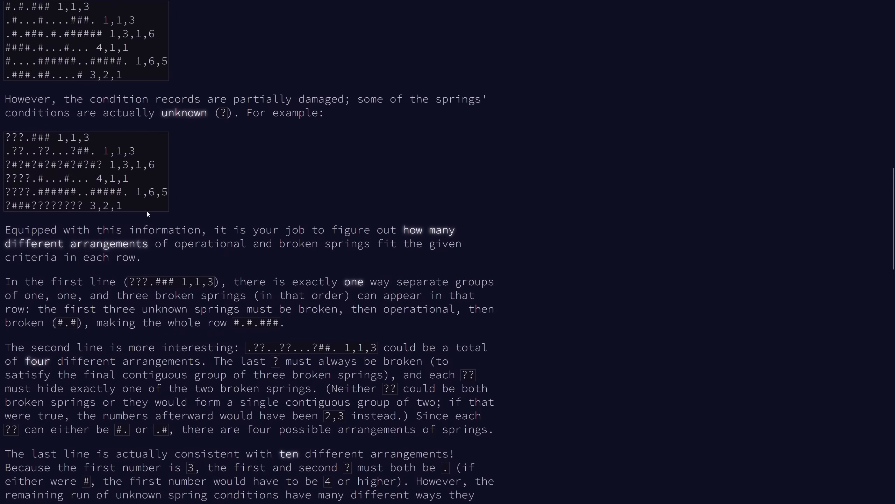
{"action": "double_click", "coordinate": [70, 137]}
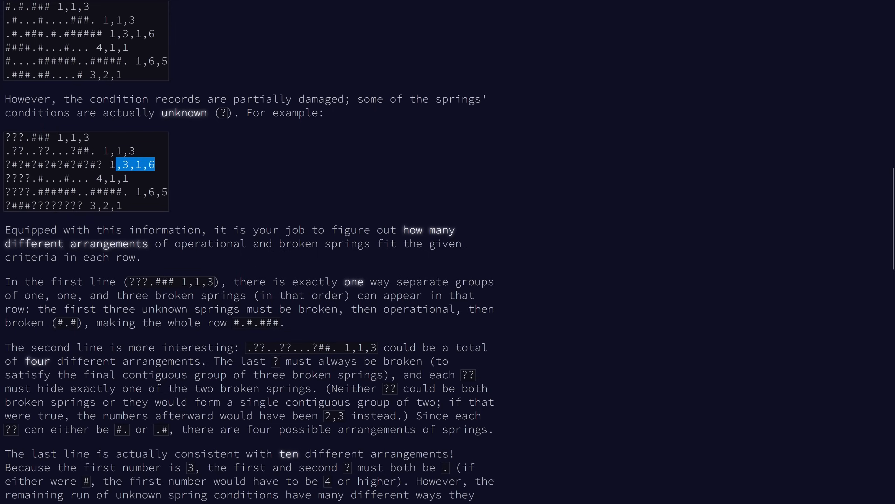
{"action": "scroll", "scroll_direction": "down", "scroll_amount": 3}
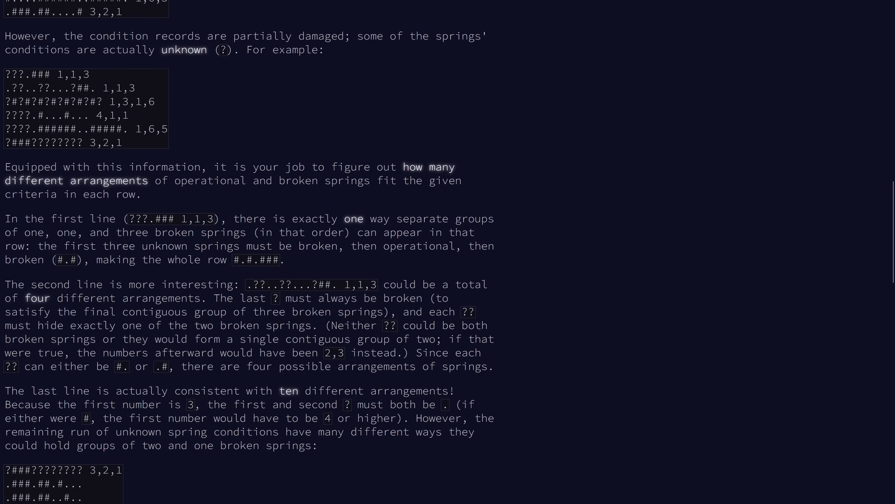
{"action": "scroll", "scroll_direction": "down", "scroll_amount": 3}
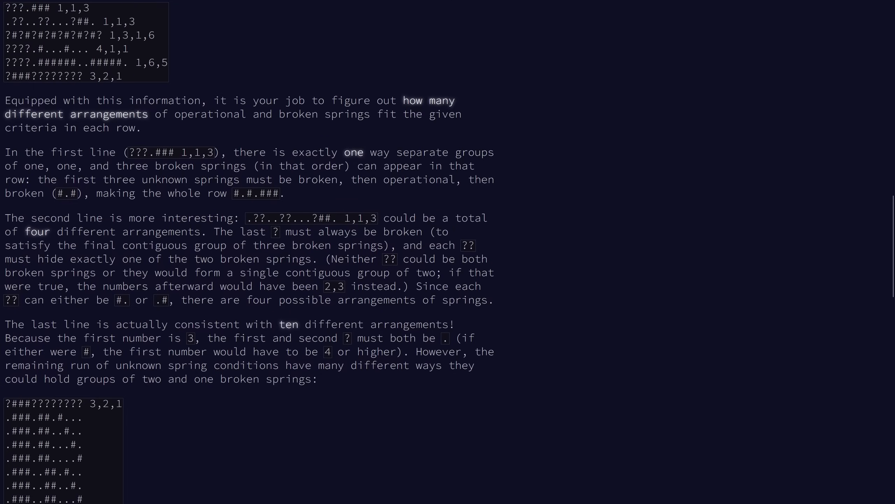
{"action": "scroll", "scroll_direction": "down", "scroll_amount": 3}
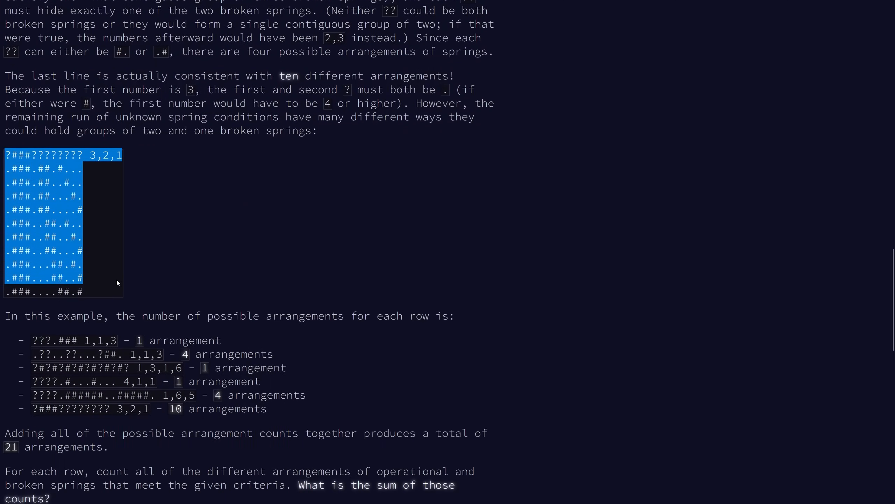
{"action": "scroll", "scroll_direction": "down", "scroll_amount": 3}
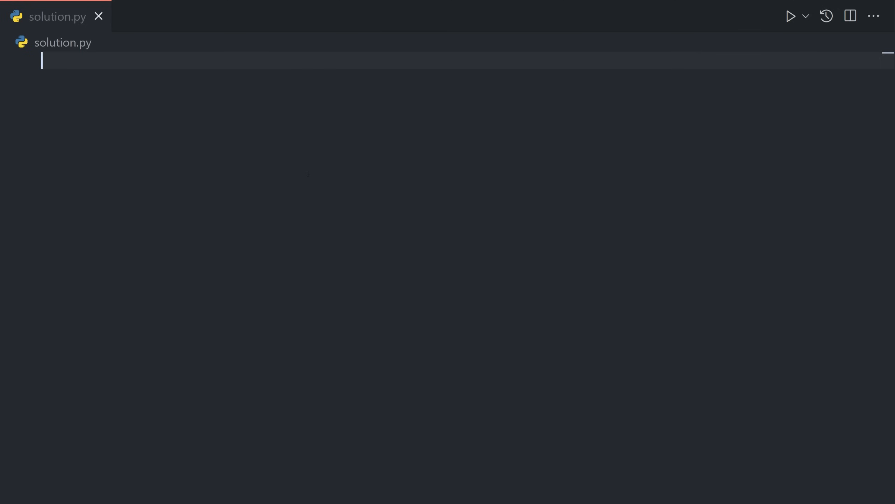
Step: Stub out a count(cfg, nums) function at the top of solution.py
{"action": "type", "text": "def"}
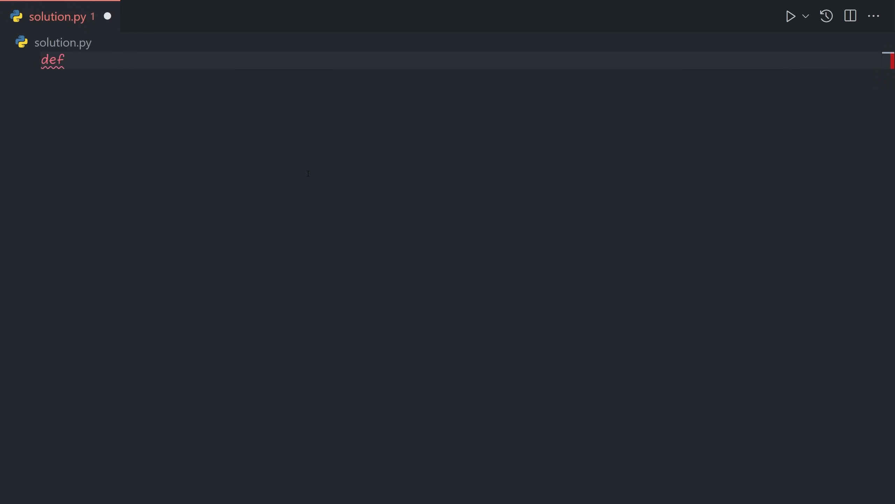
{"action": "type", "text": "count()"}
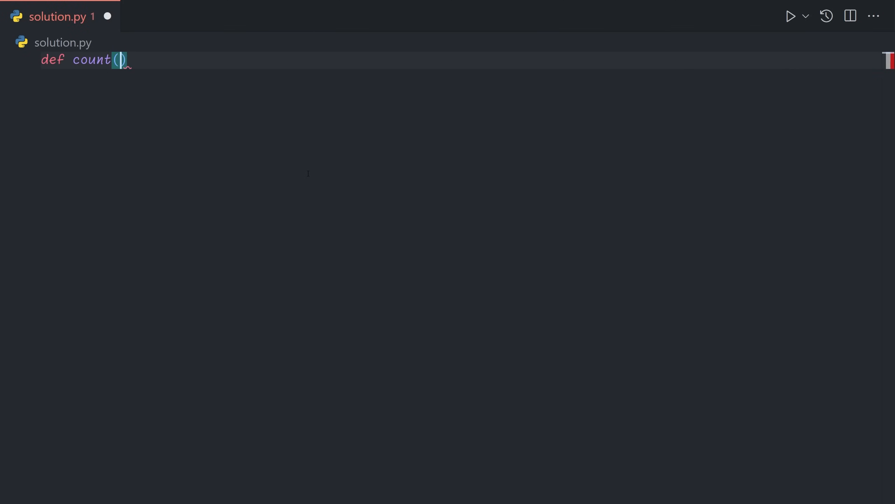
{"action": "type", "text": "cfg"}
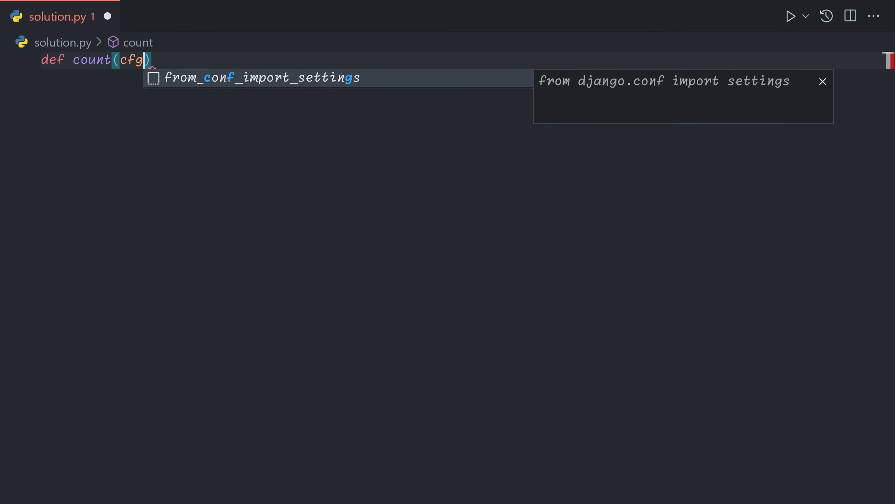
{"action": "type", "text": ", nums"}
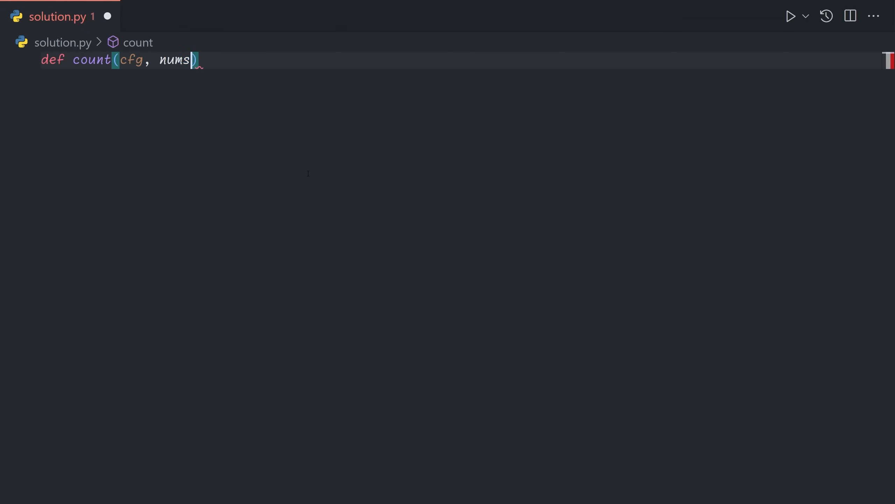
{"action": "type", "text": ":"}
{"action": "type", "text": "return 0"}
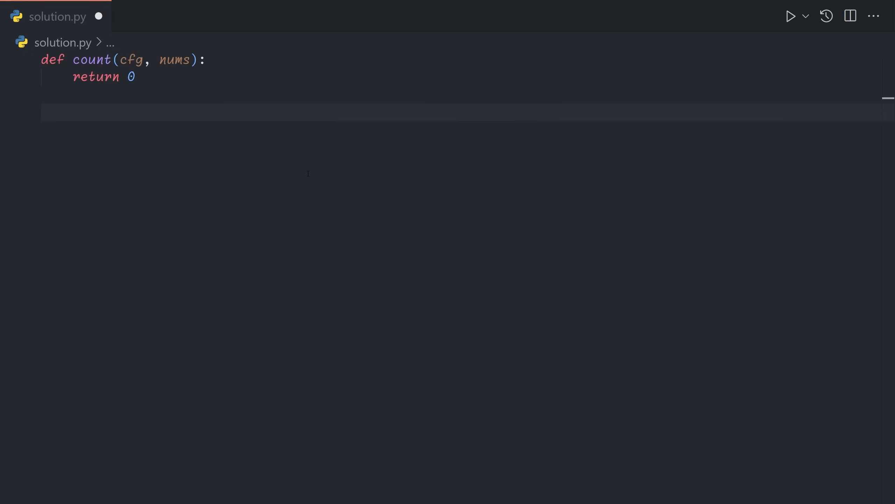
Step: Loop over the input file's lines, splitting each into cfg and nums
{"action": "type", "text": "for line in o"}
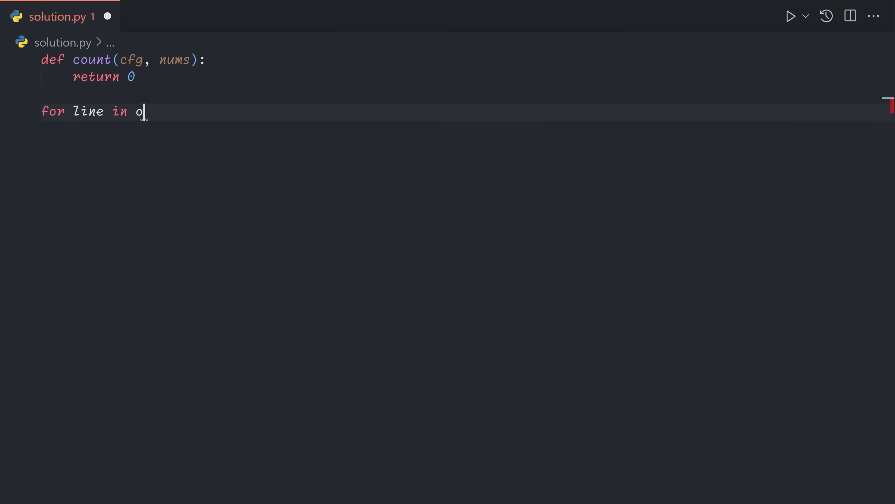
{"action": "type", "text": "pen(0):"}
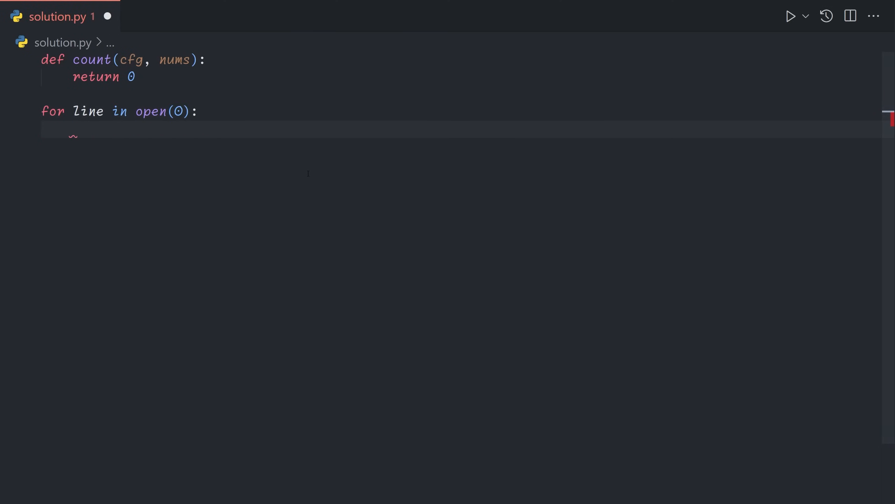
{"action": "type", "text": "cfg,"}
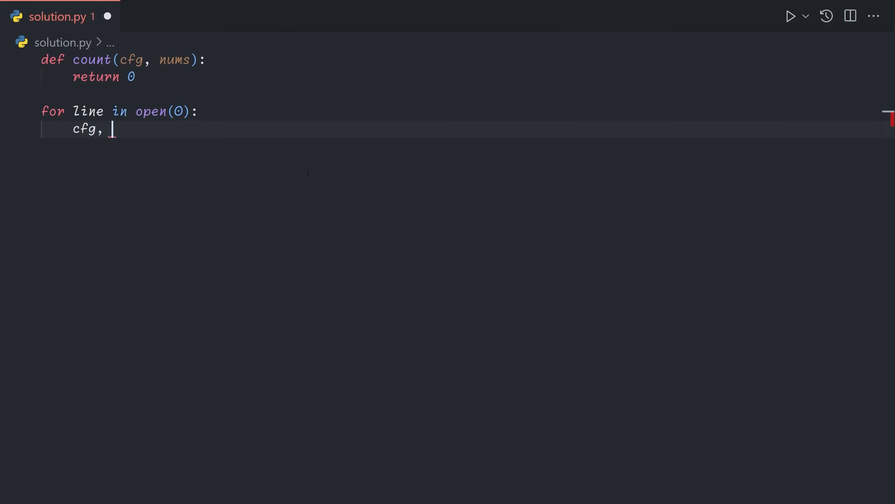
{"action": "type", "text": "nums = line"}
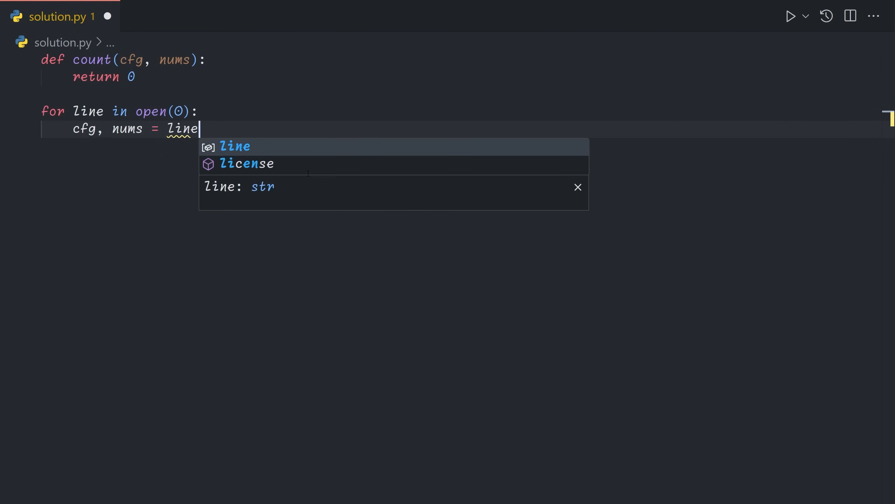
{"action": "type", "text": ".split()"}
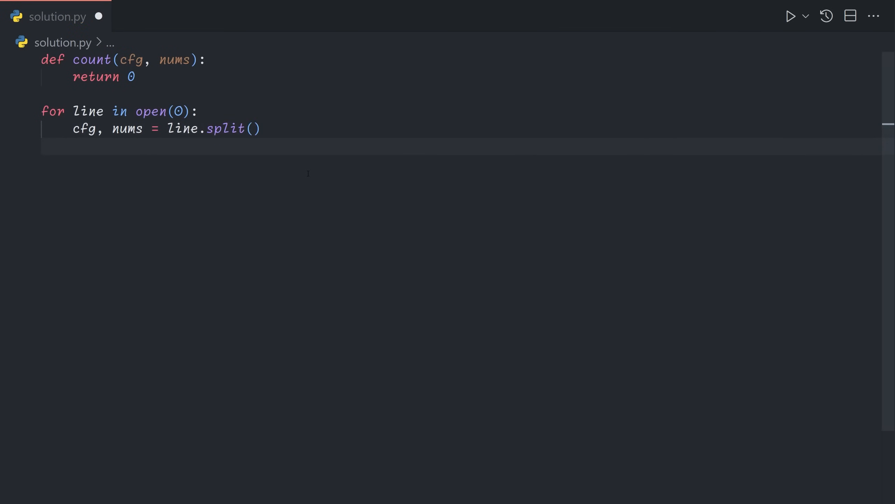
Step: Convert nums into a tuple of integers via tuple(map(int, nums.split(",")))
{"action": "type", "text": "nums"}
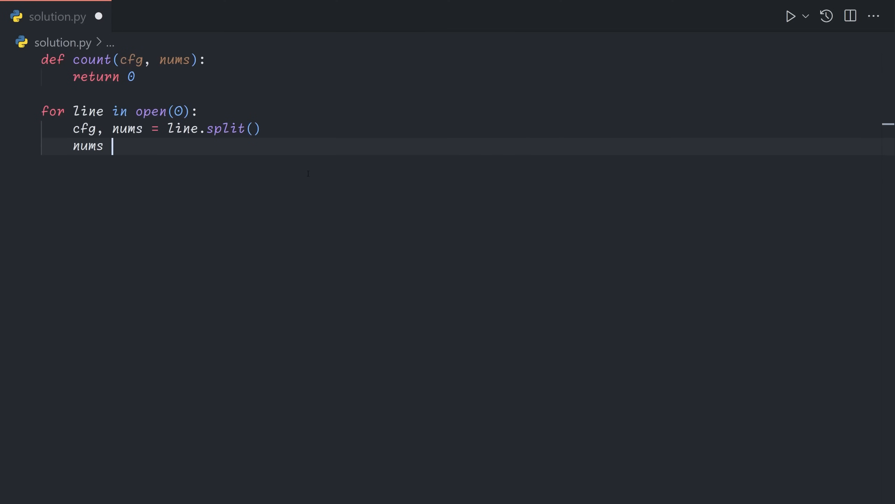
{"action": "type", "text": "= tuple()"}
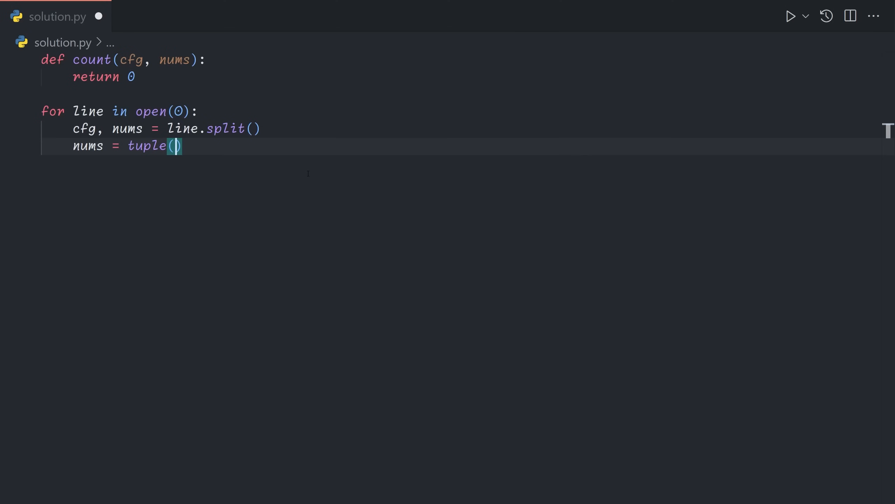
{"action": "type", "text": "map(int,"}
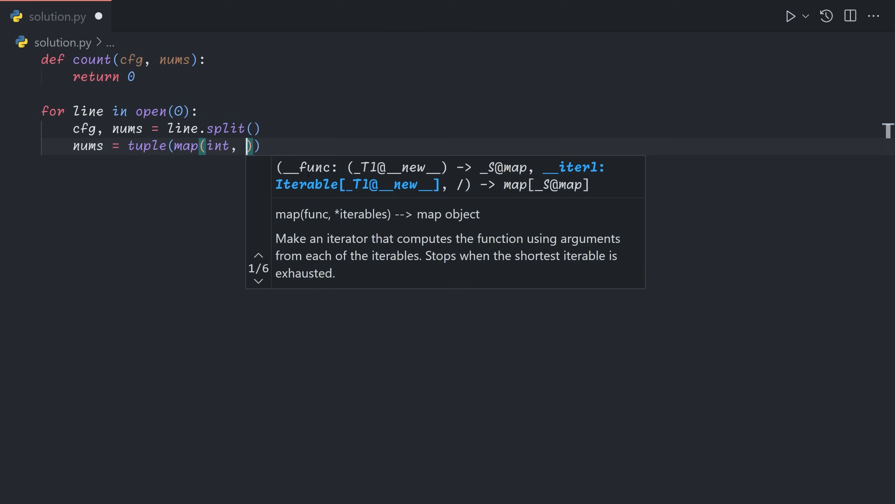
{"action": "type", "text": "nums.split(\"m\""}
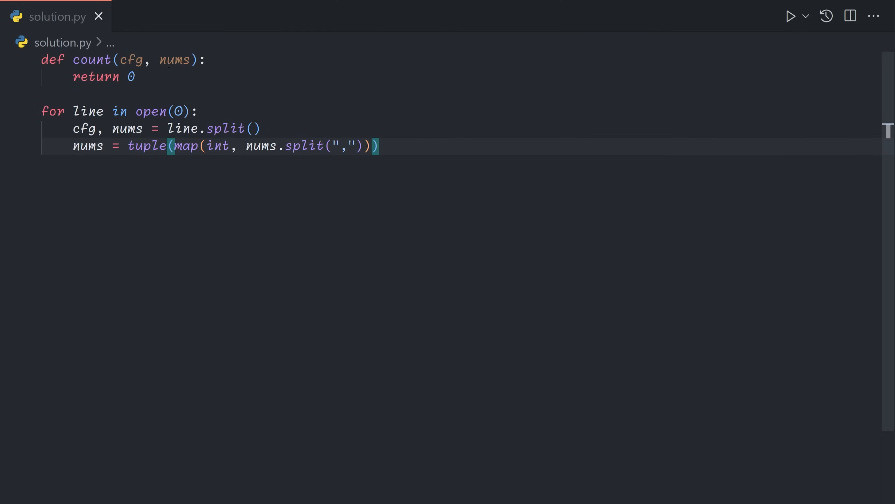
{"action": "double_click", "coordinate": [175, 60]}
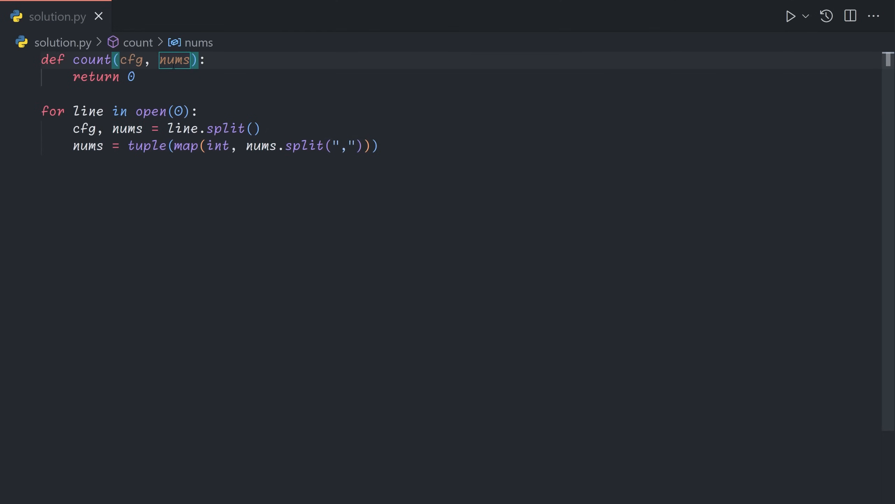
{"action": "left_click", "coordinate": [135, 77]}
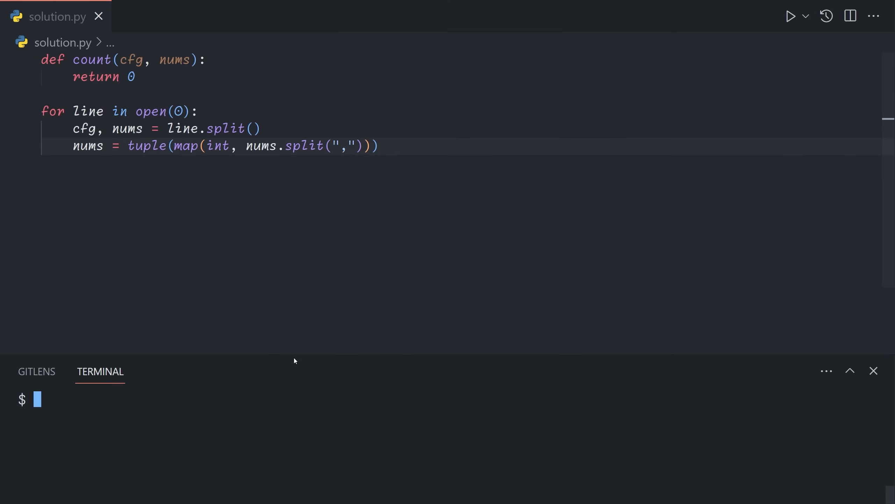
{"action": "left_click", "coordinate": [849, 370]}
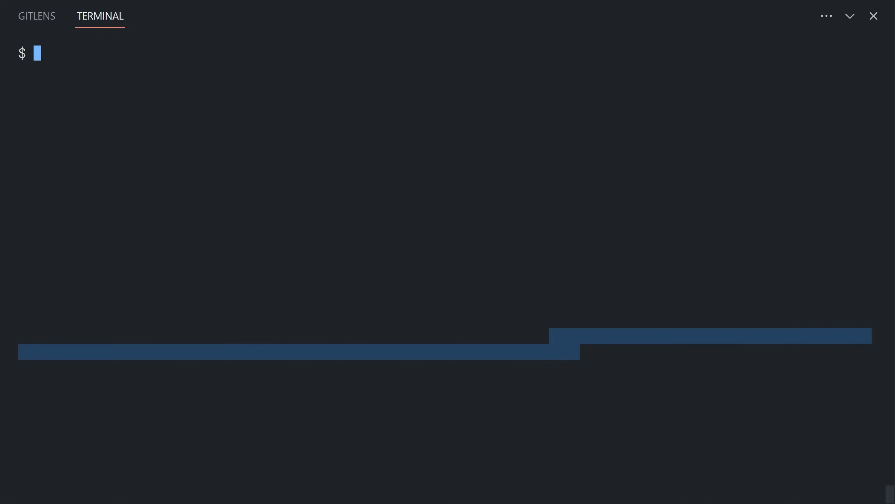
{"action": "type", "text": "python3"}
{"action": "type", "text": "def f(a):"}
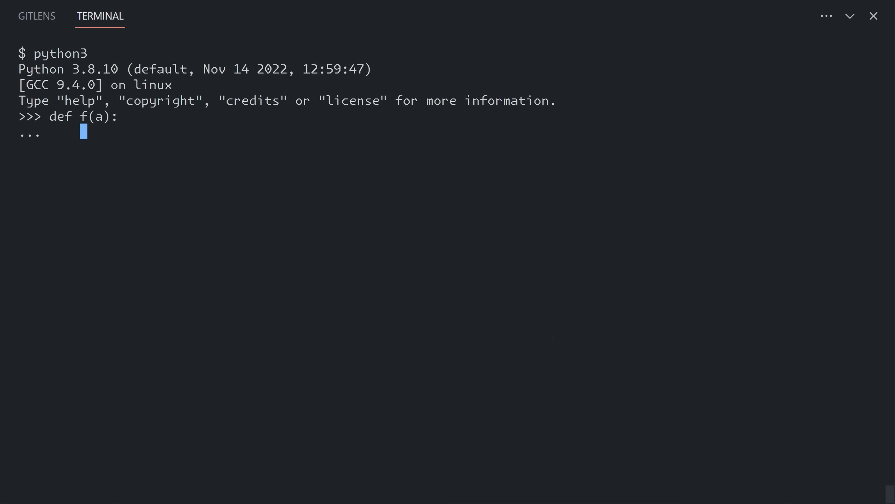
{"action": "type", "text": "a.append(3)"}
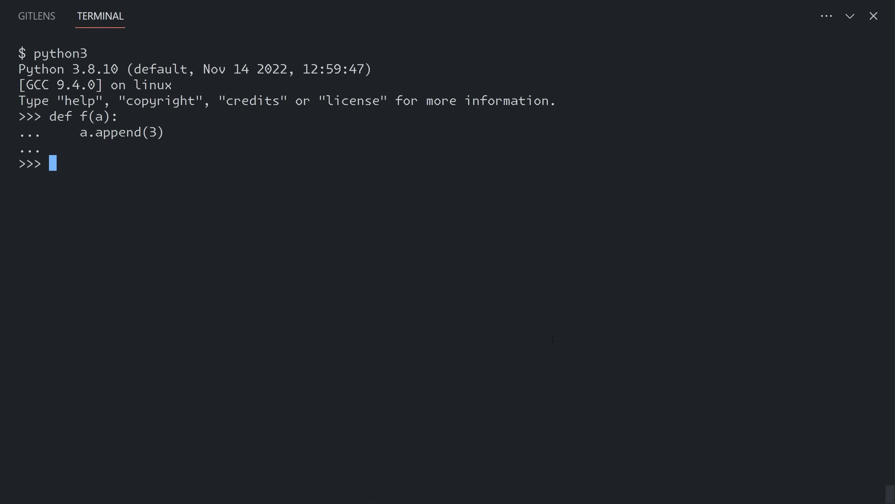
{"action": "type", "text": "a = [2,"}
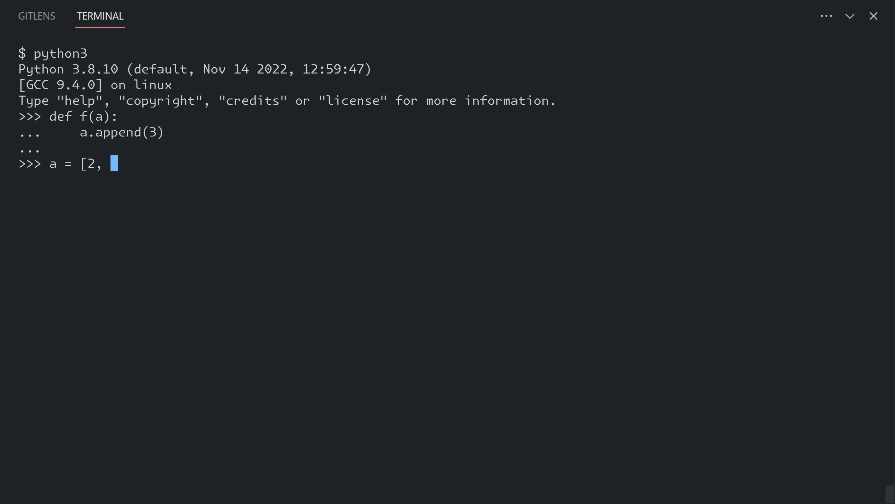
{"action": "type", "text": "3, 4]"}
{"action": "type", "text": "print(a)"}
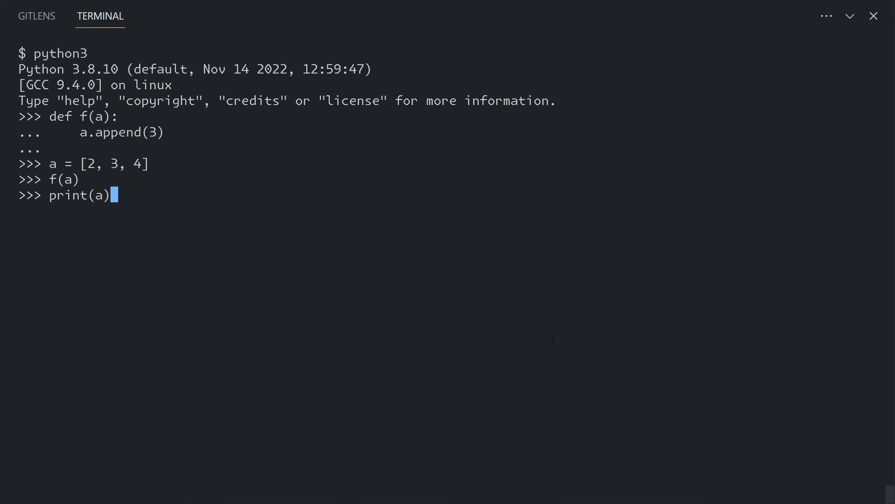
{"action": "key", "text": "Return"}
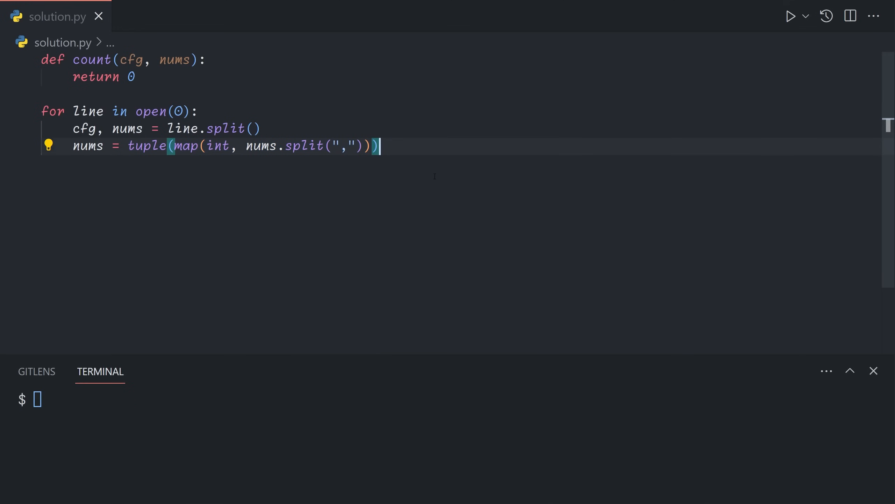
Step: Add total = 0 before the loop and total += count(cfg, nums) inside it
{"action": "key", "text": "Return"}
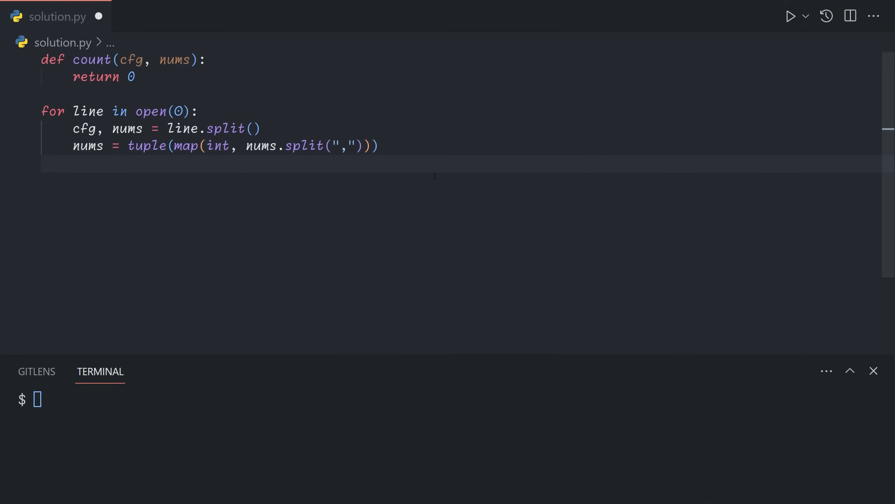
{"action": "type", "text": "total = 0"}
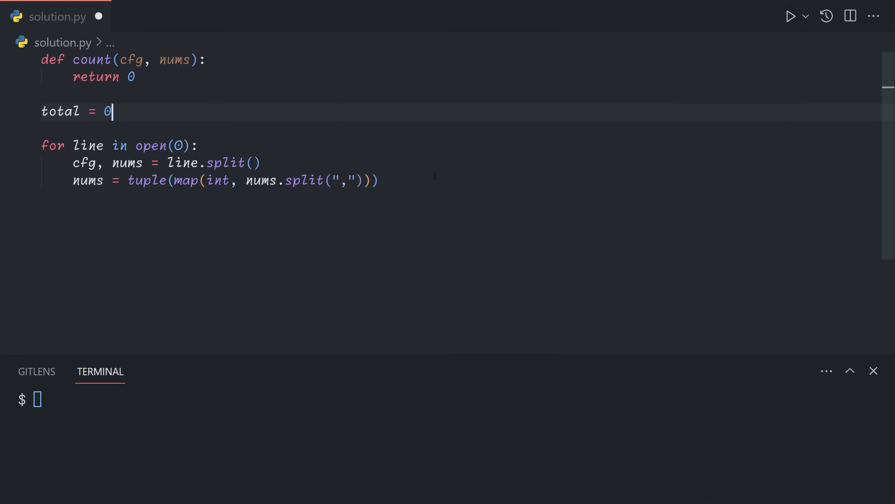
{"action": "type", "text": "total += count(cf"}
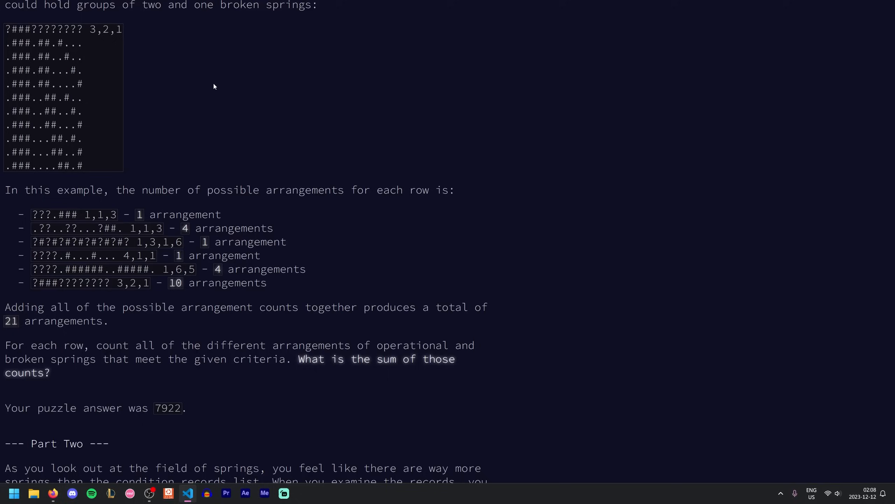
Step: Add the base case: if cfg == "" return 1 if nums == () else 0
{"action": "scroll", "scroll_direction": "down", "scroll_amount": 3}
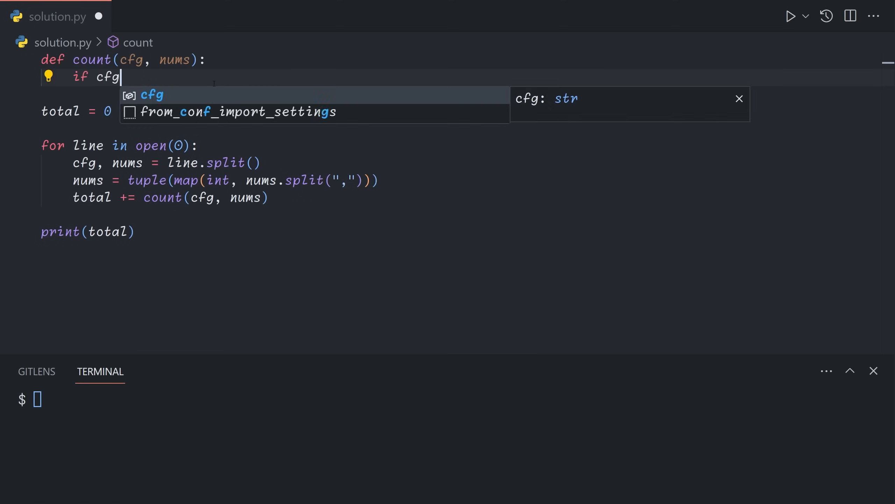
{"action": "type", "text": "== \"\":"}
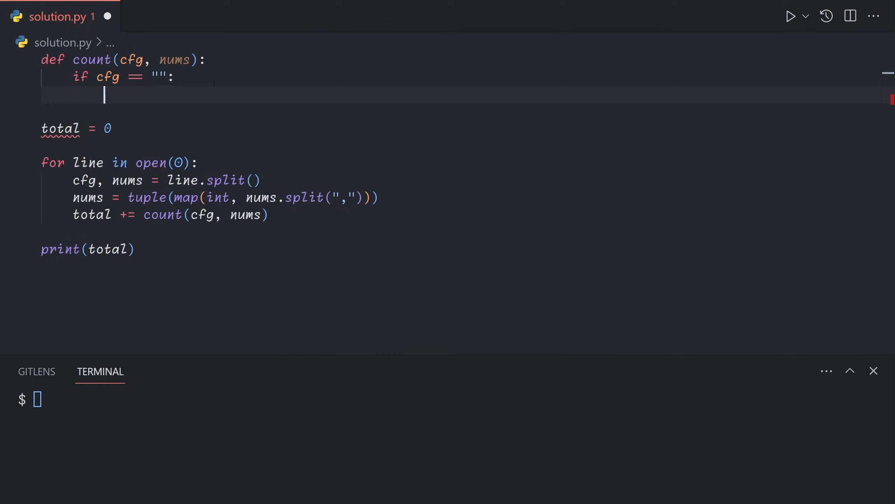
{"action": "type", "text": "return if nums"}
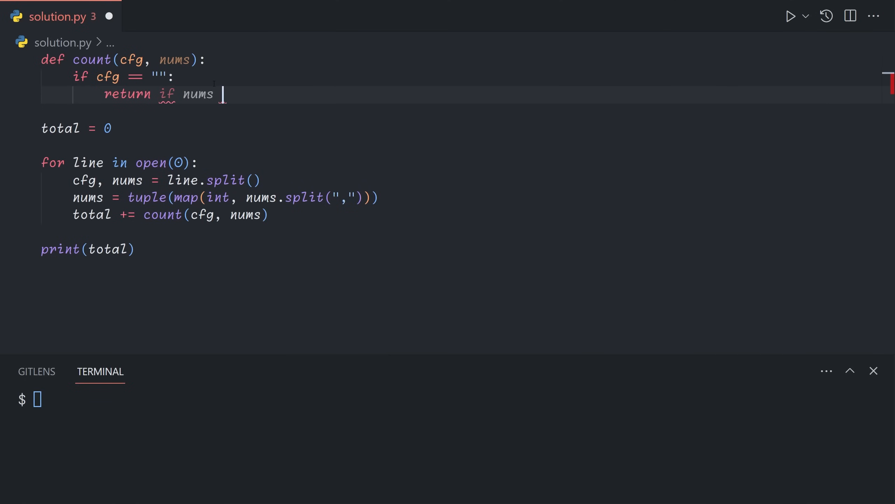
{"action": "type", "text": "== ()"}
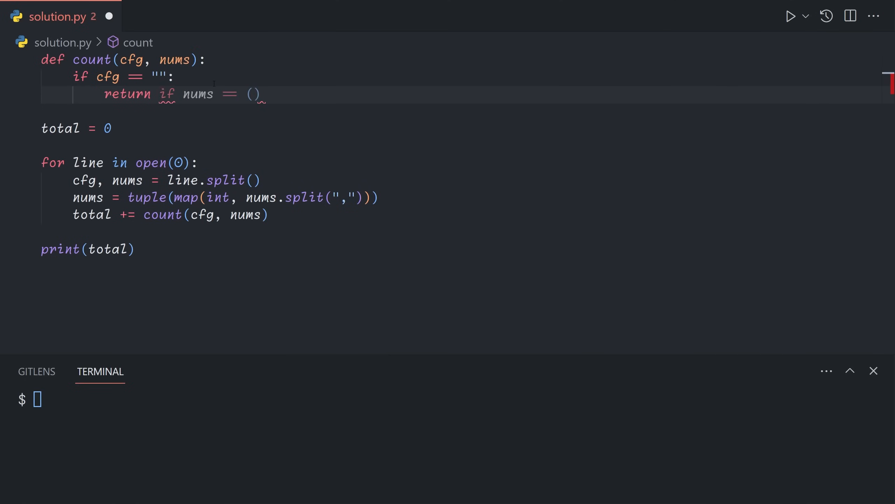
{"action": "type", "text": "1"}
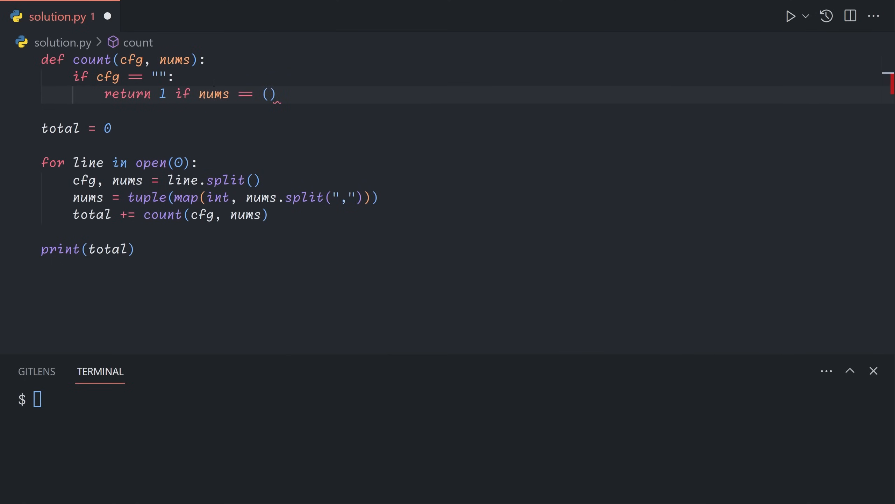
{"action": "left_click", "coordinate": [166, 76]}
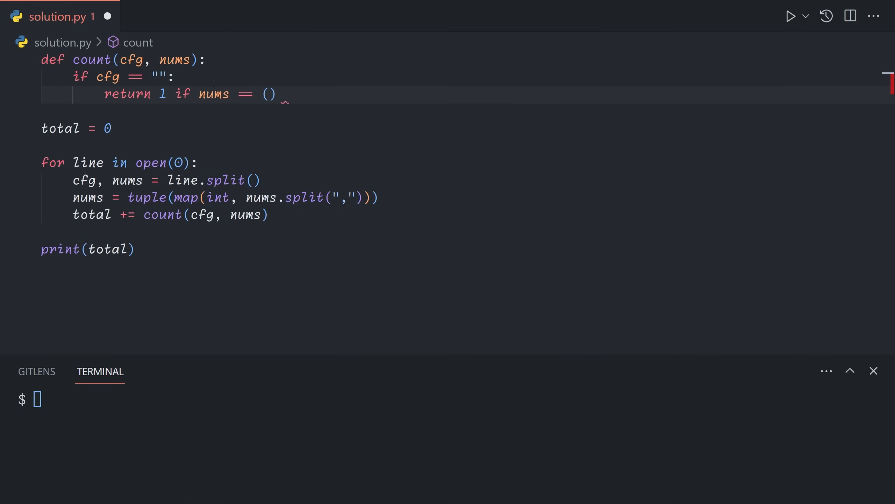
{"action": "left_click", "coordinate": [263, 94]}
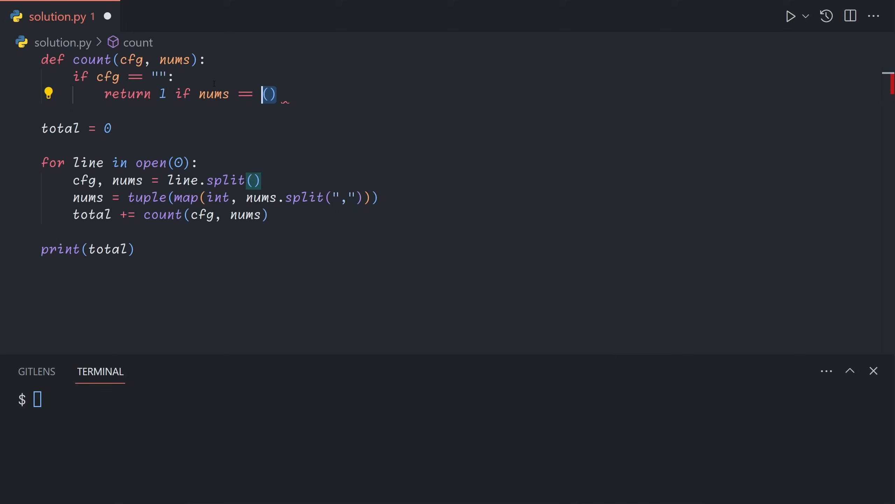
{"action": "type", "text": "else 0"}
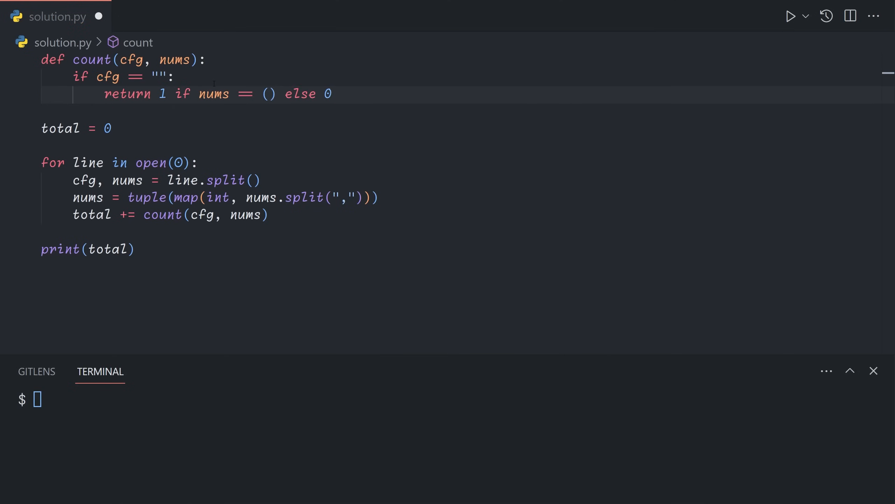
Step: Add the base case: if nums == () return 0 if "#" in cfg else 1
{"action": "key", "text": "Enter"}
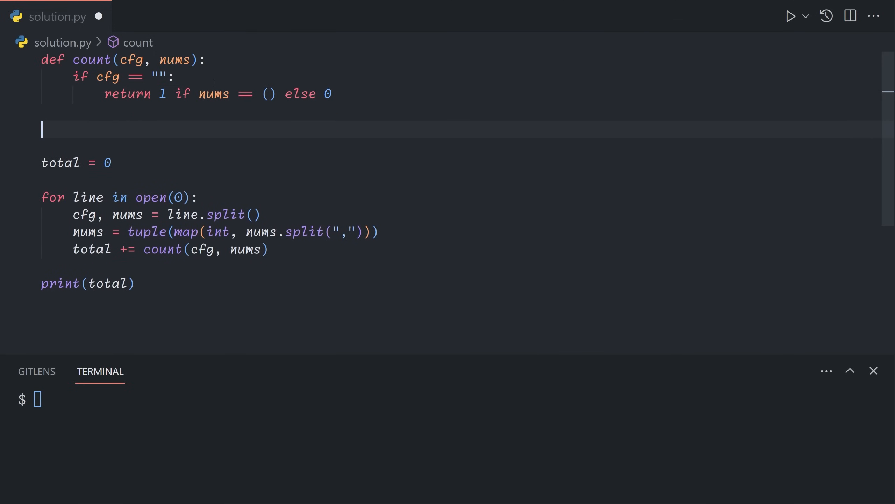
{"action": "type", "text": "if nums == ():"}
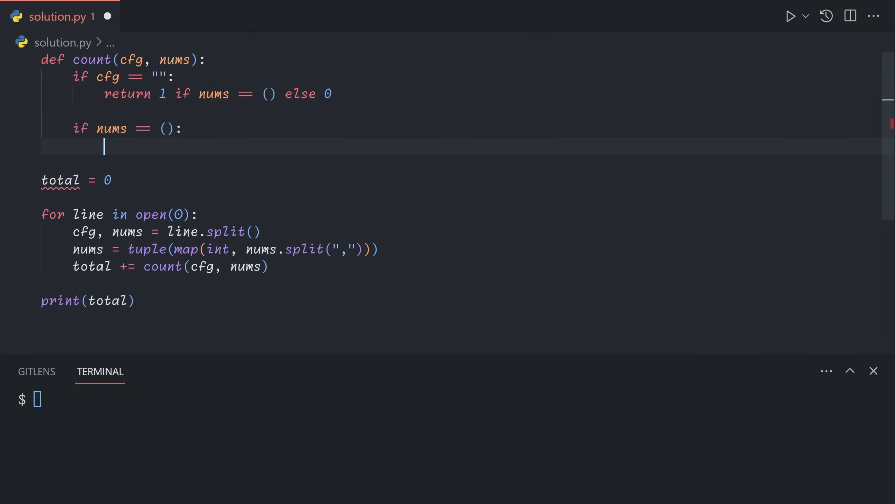
{"action": "type", "text": "return 0 if \"#\""}
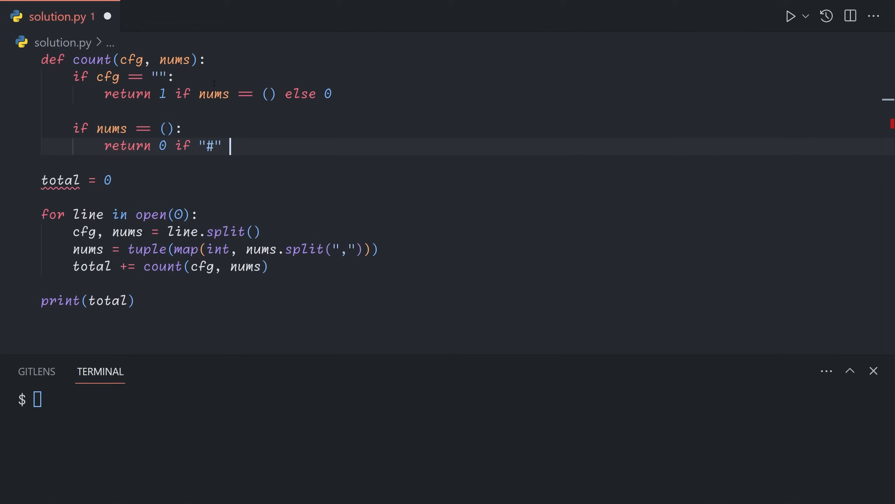
{"action": "type", "text": "in cfg"}
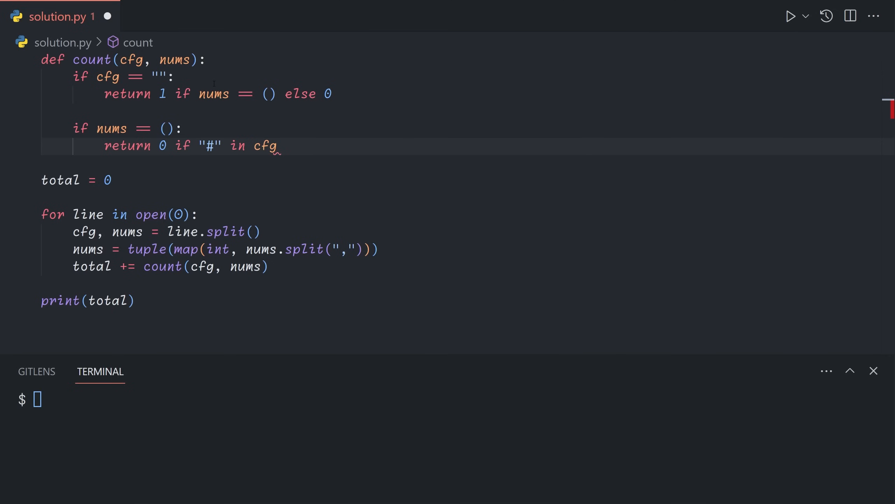
{"action": "type", "text": "else 1"}
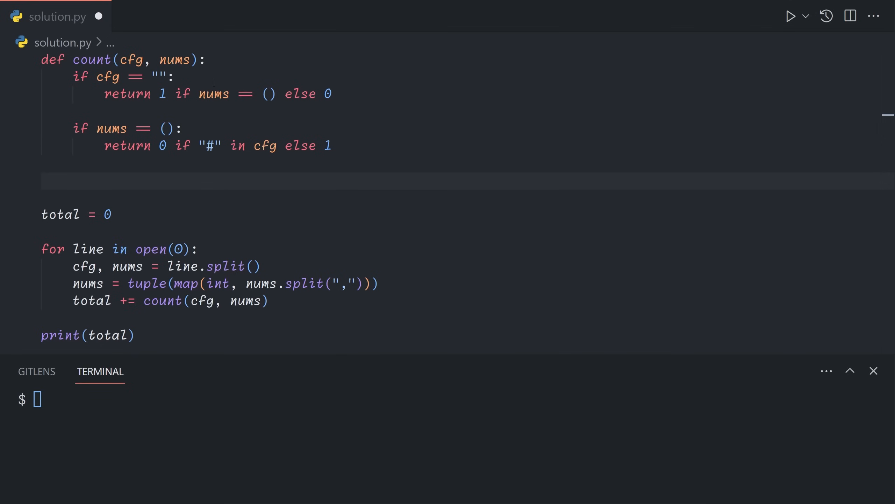
Step: Initialise result = 0 in count and return result at the end
{"action": "type", "text": "result = 0"}
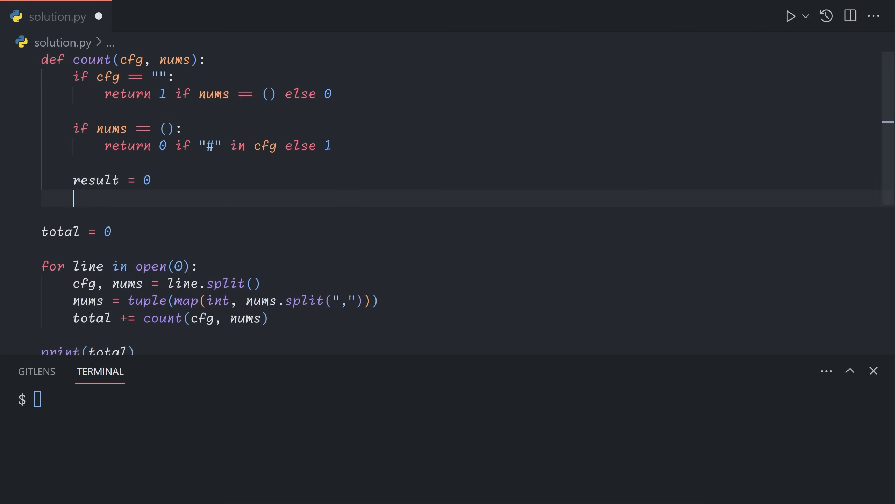
{"action": "type", "text": "return result"}
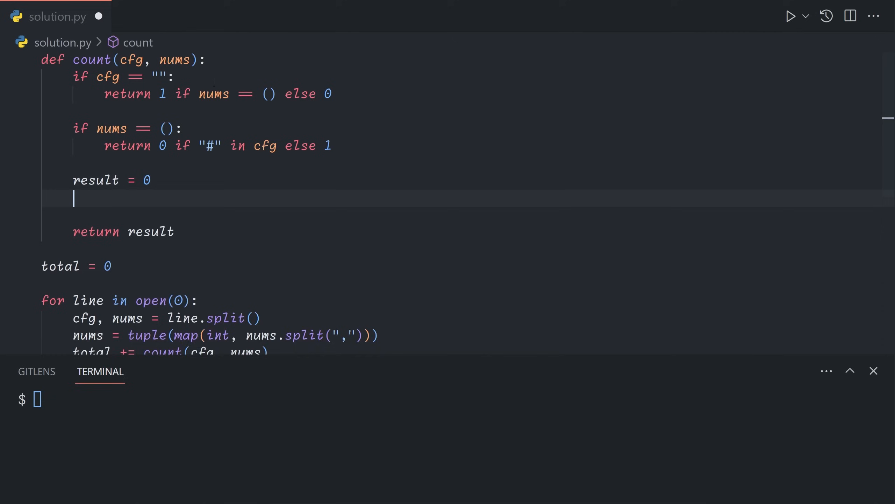
{"action": "key", "text": "enter"}
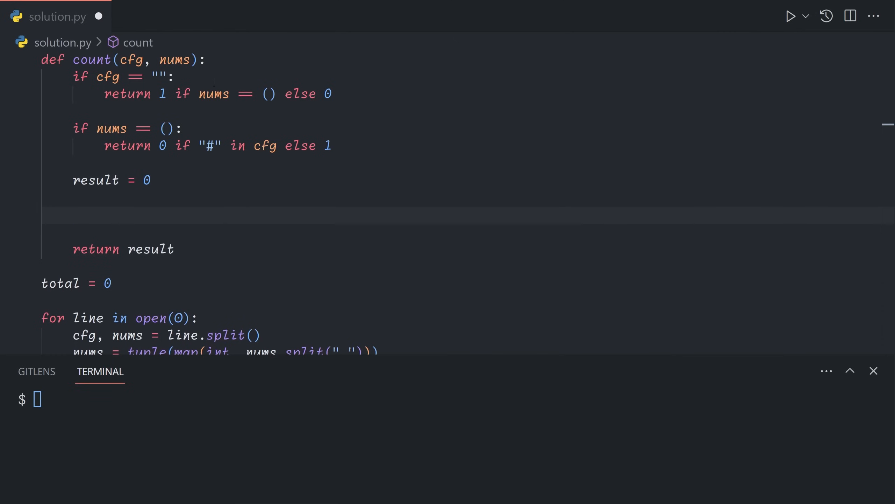
{"action": "left_click", "coordinate": [74, 216]}
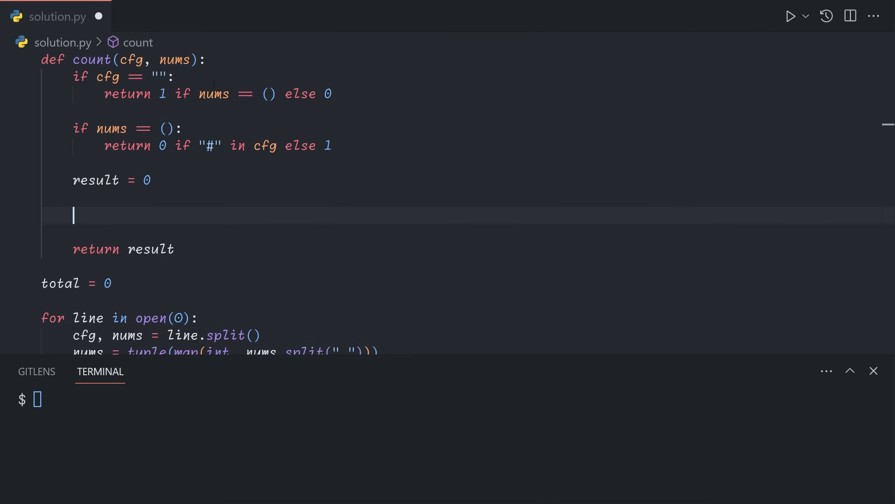
Step: Add the recursive case: if cfg[0] in ".?" then result += count(cfg[1:], nums)
{"action": "type", "text": "if"}
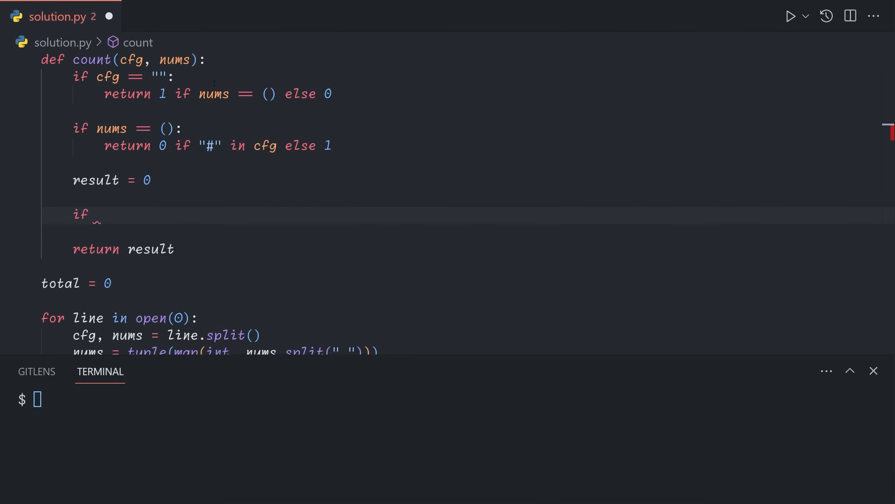
{"action": "type", "text": "cfg[0] in"}
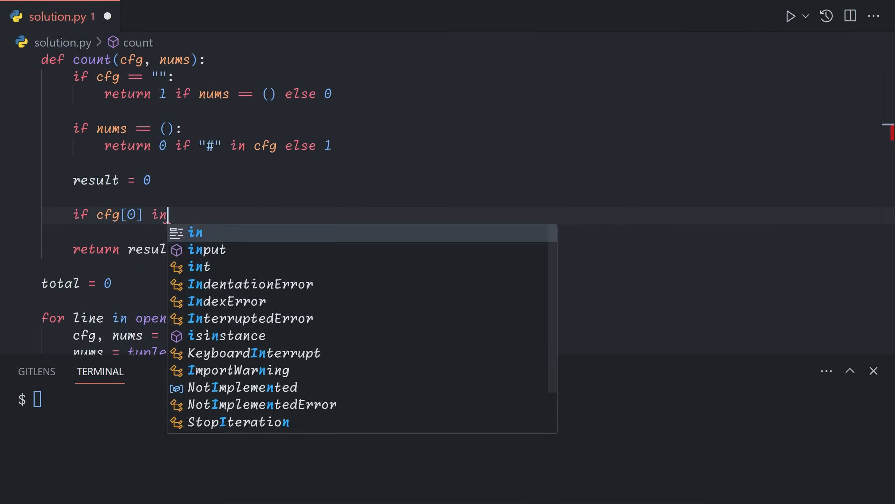
{"action": "type", "text": "\".?\":"}
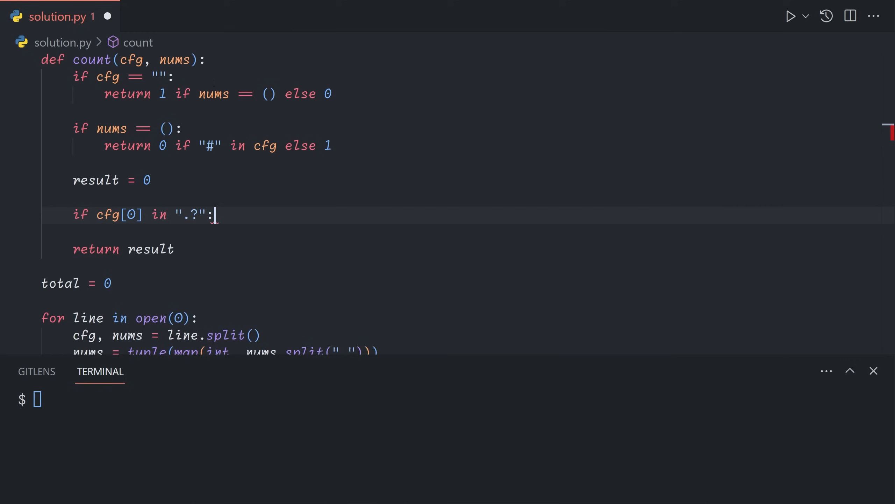
{"action": "key", "text": "enter"}
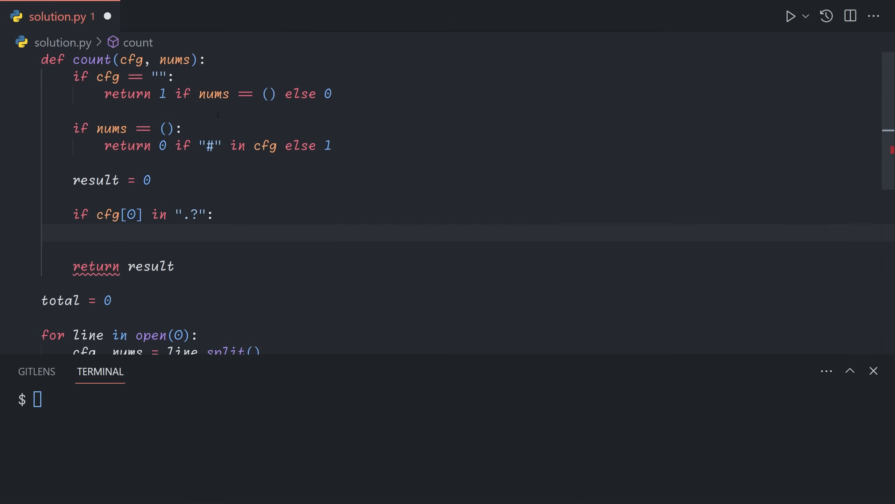
{"action": "type", "text": "ret"}
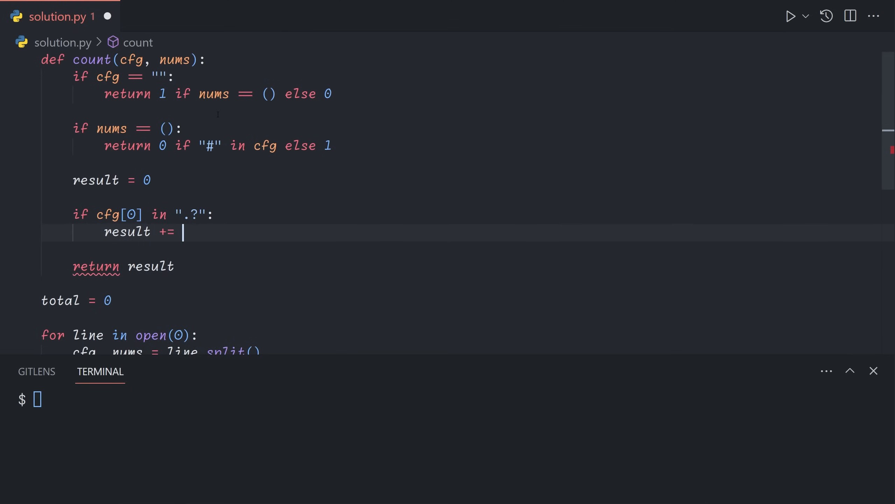
{"action": "type", "text": "count(cfg[1])"}
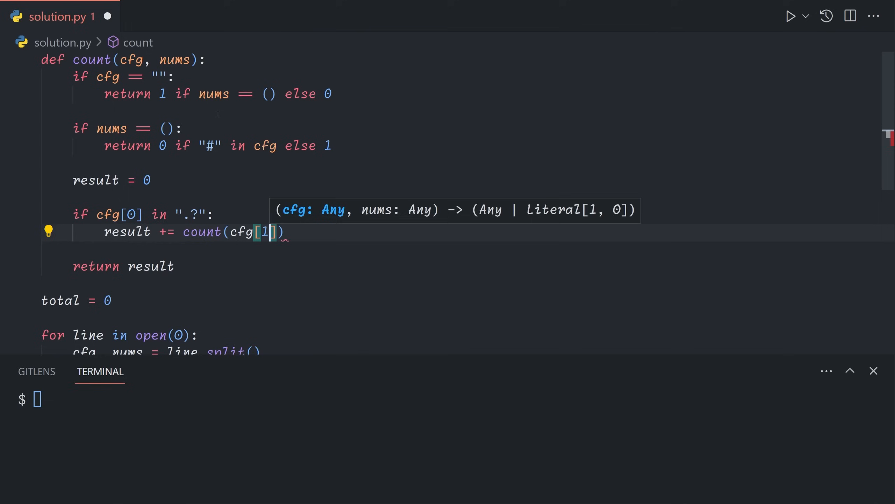
{"action": "type", "text": ":,"}
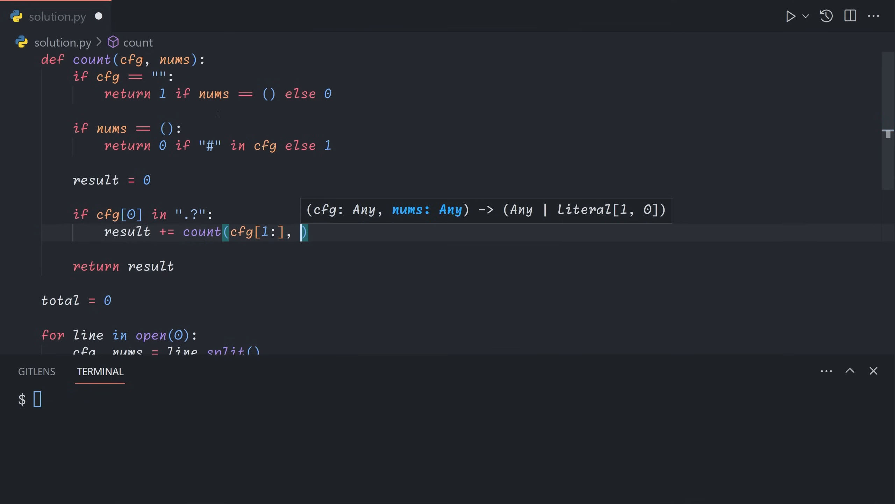
{"action": "type", "text": "nums"}
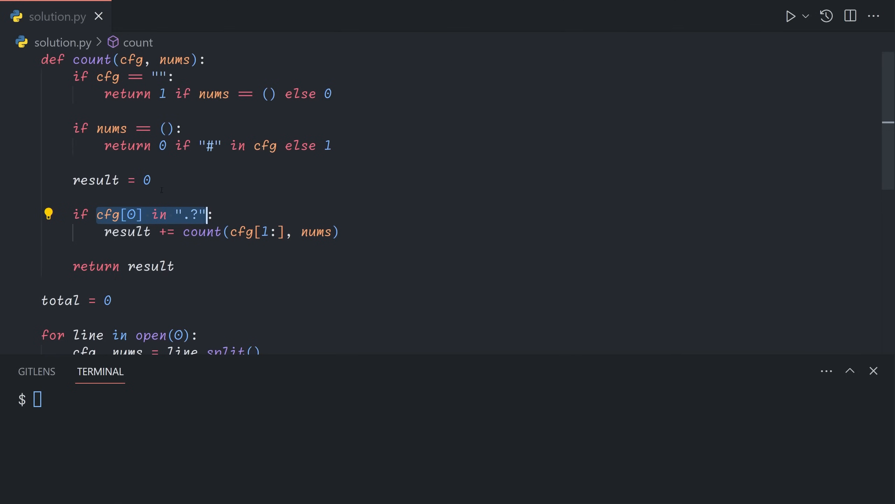
{"action": "left_click", "coordinate": [182, 214]}
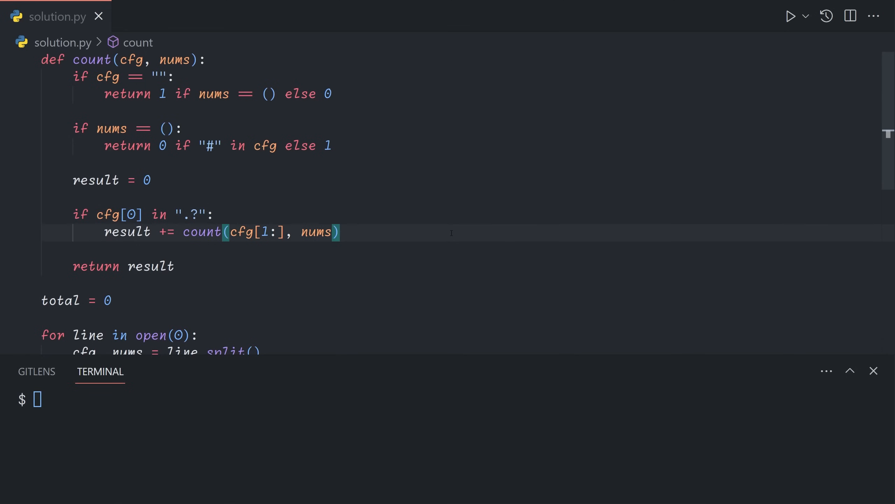
Step: Start the '#?' branch with a condition that nums[0] fits within len(cfg)
{"action": "type", "text": "if"}
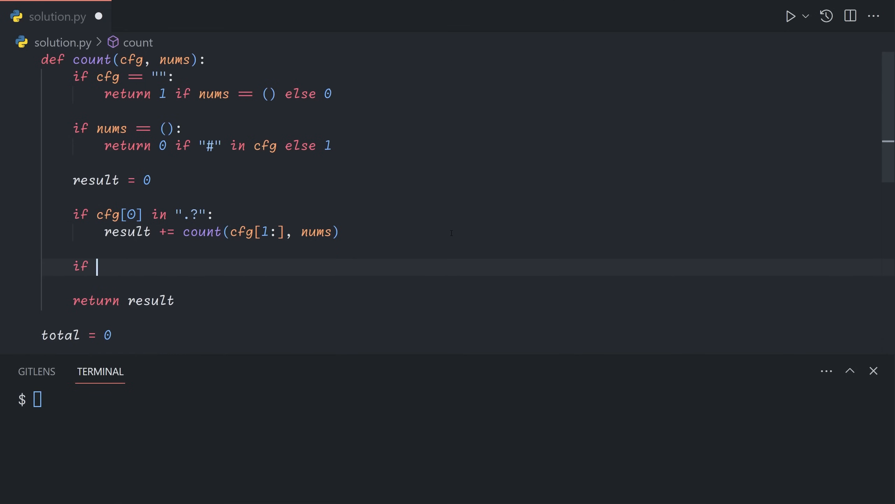
{"action": "type", "text": "cfg[0] in"}
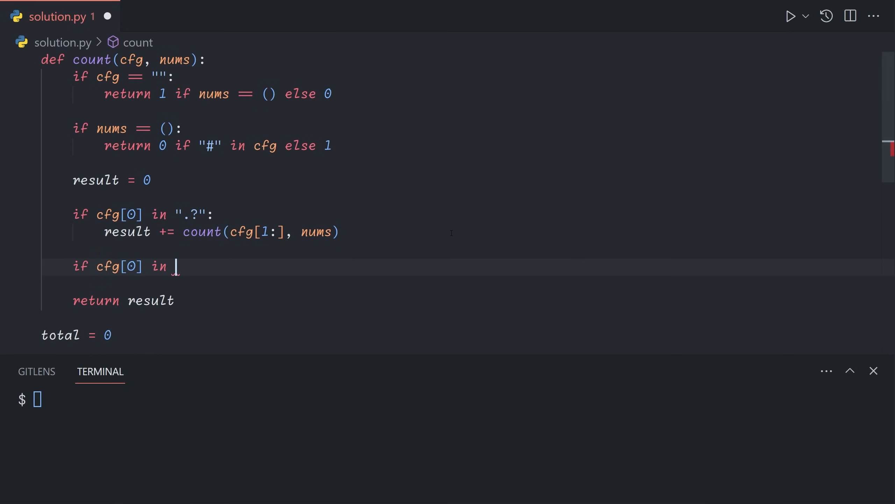
{"action": "type", "text": "\"#?\":"}
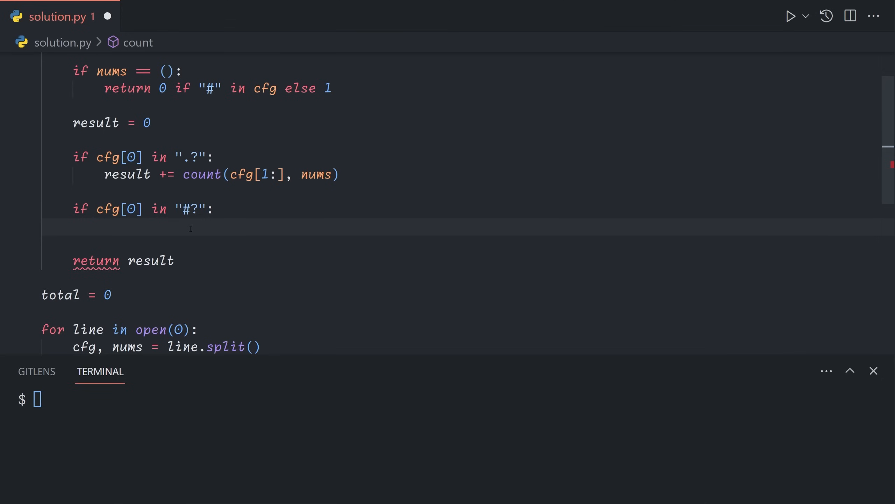
{"action": "type", "text": "if"}
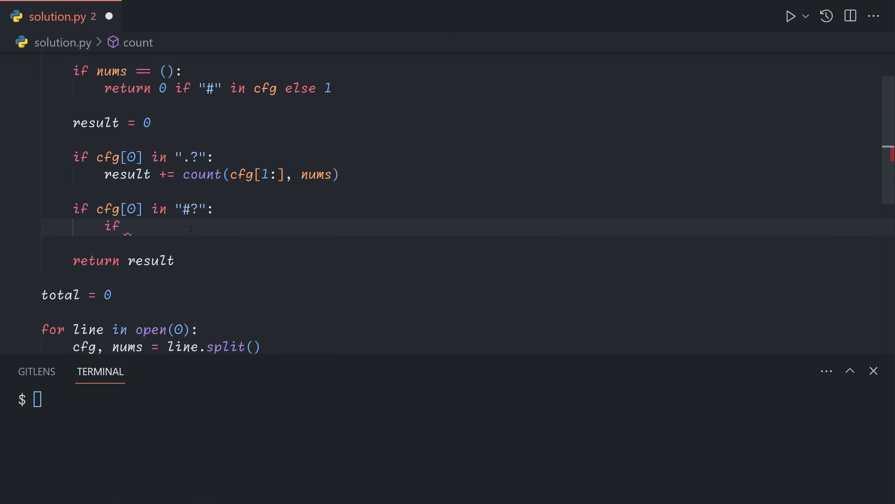
{"action": "type", "text": "nums"}
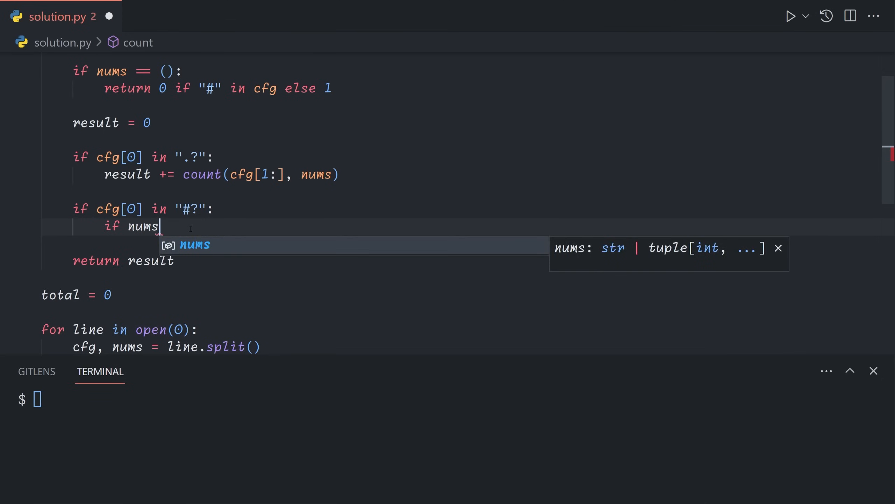
{"action": "type", "text": "[0]"}
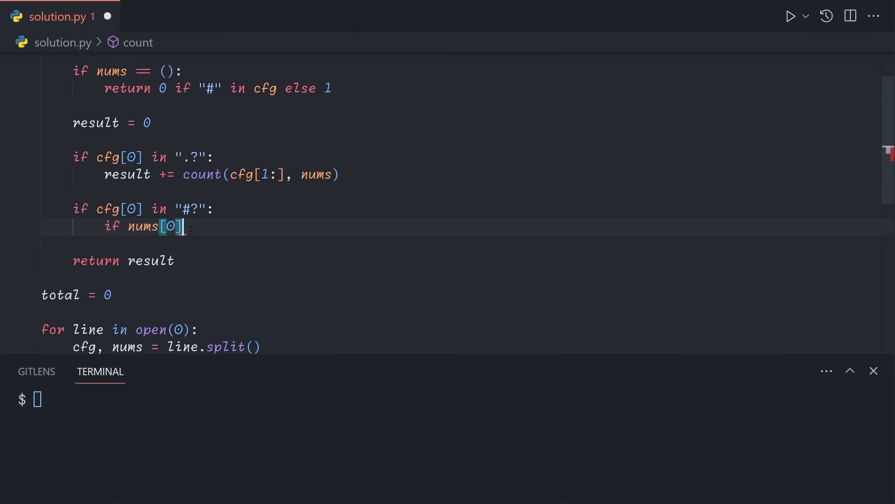
{"action": "type", "text": "<= len(cfg"}
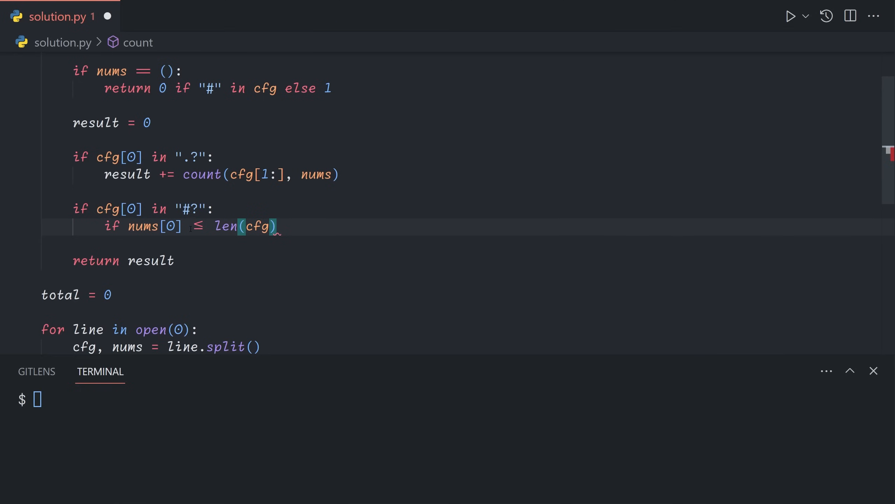
Step: Require that no "." appears in cfg[:nums[0]]
{"action": "type", "text": "and"}
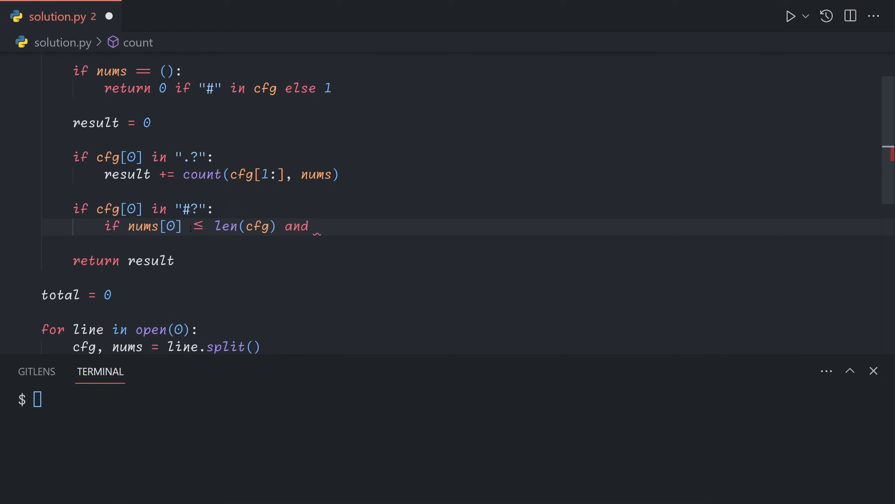
{"action": "type", "text": "\".\""}
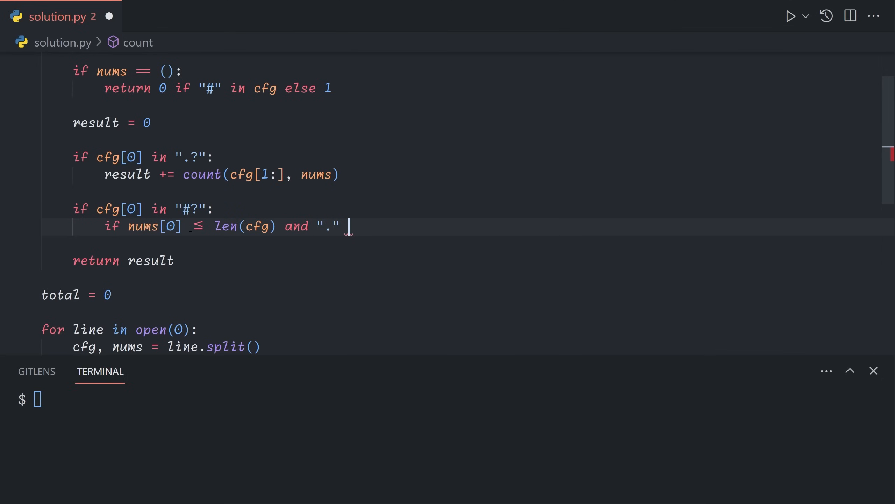
{"action": "type", "text": "not in cfg["}
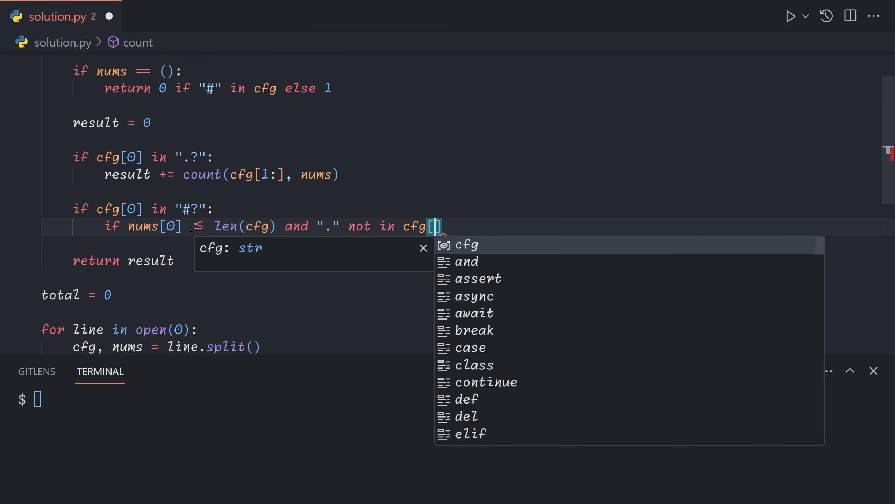
{"action": "type", "text": ":nums[0]]"}
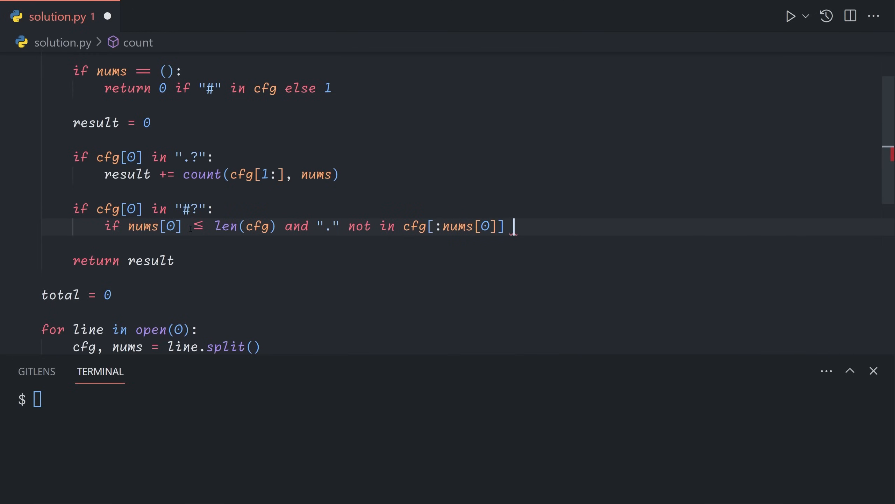
Step: Require nums[0] == len(cfg) or cfg[nums[0]] != "#", closing the condition with a colon
{"action": "type", "text": "and"}
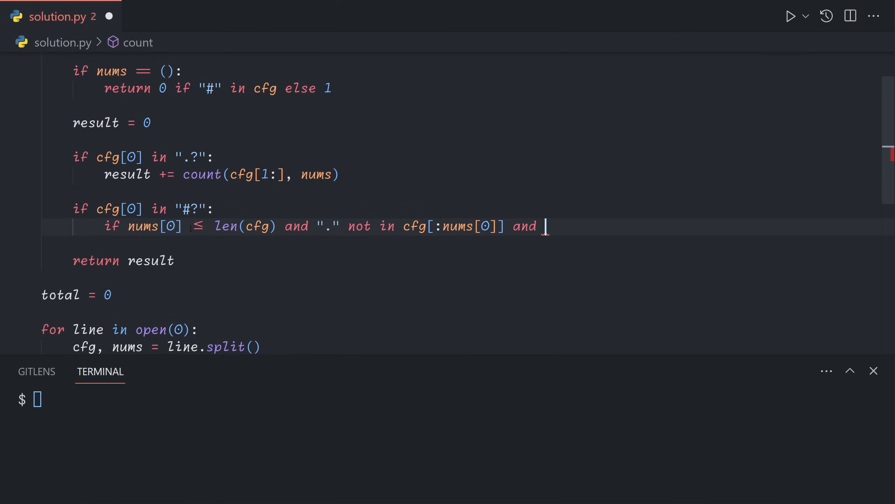
{"action": "type", "text": "("}
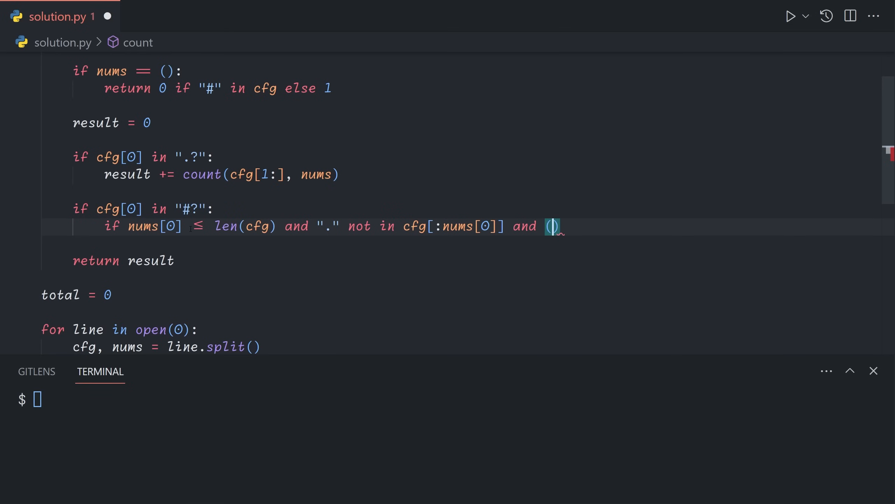
{"action": "type", "text": "nums[0]"}
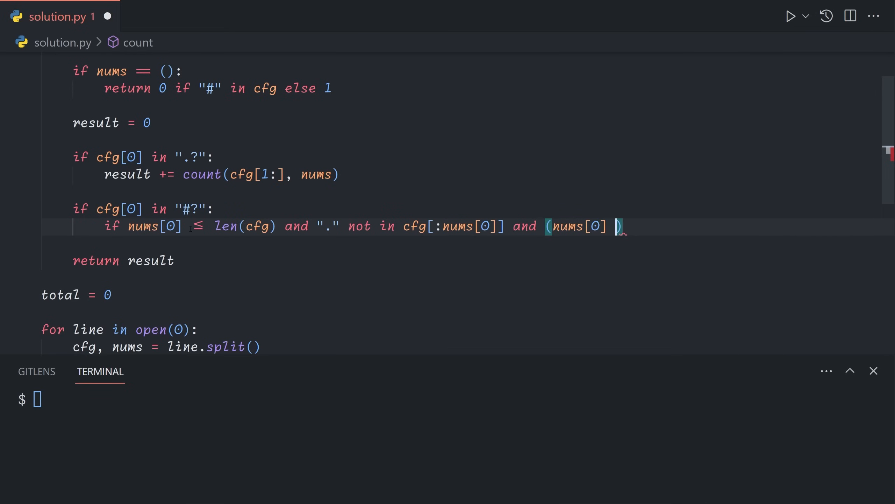
{"action": "type", "text": "== len(cfg"}
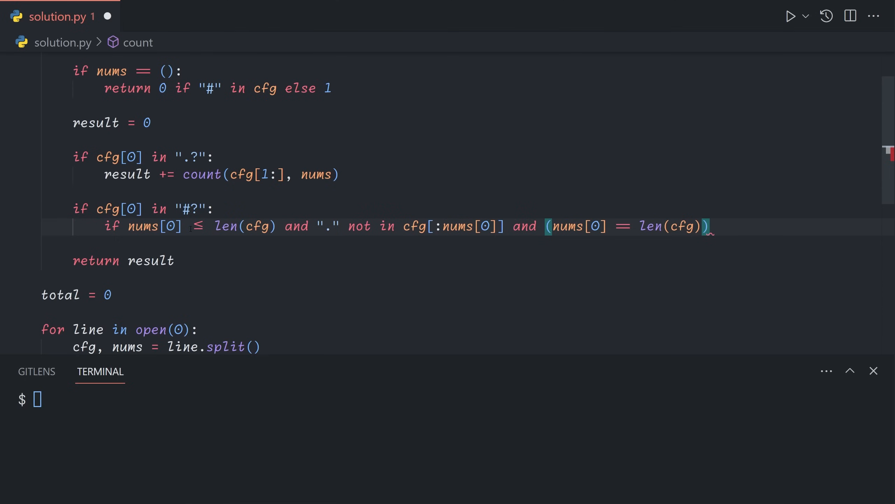
{"action": "type", "text": "or"}
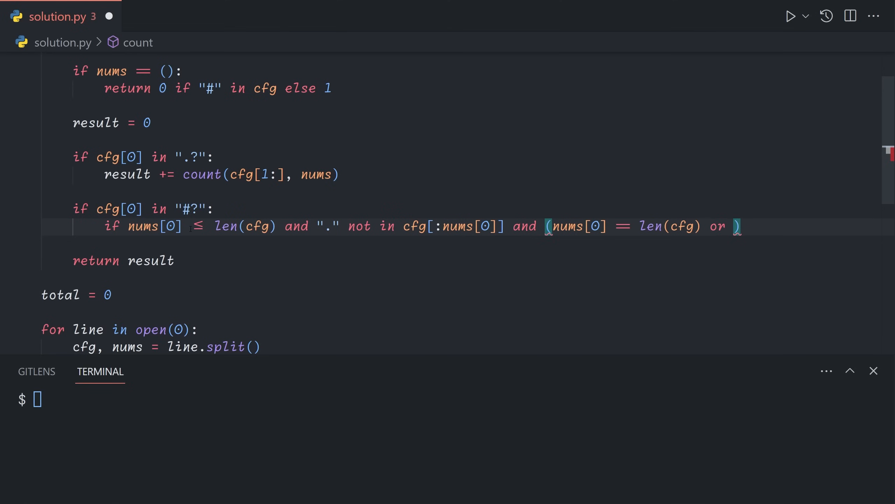
{"action": "type", "text": "cfg"}
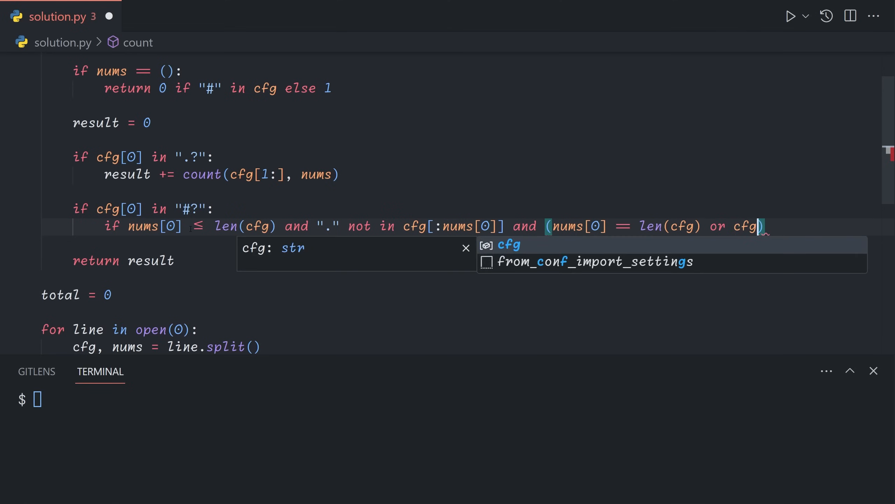
{"action": "type", "text": "[nums[0]]"}
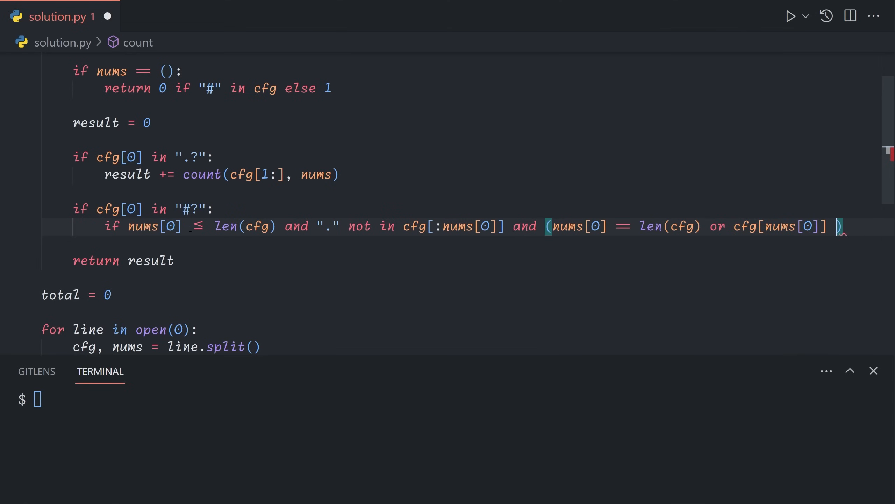
{"action": "type", "text": "!= \".\""}
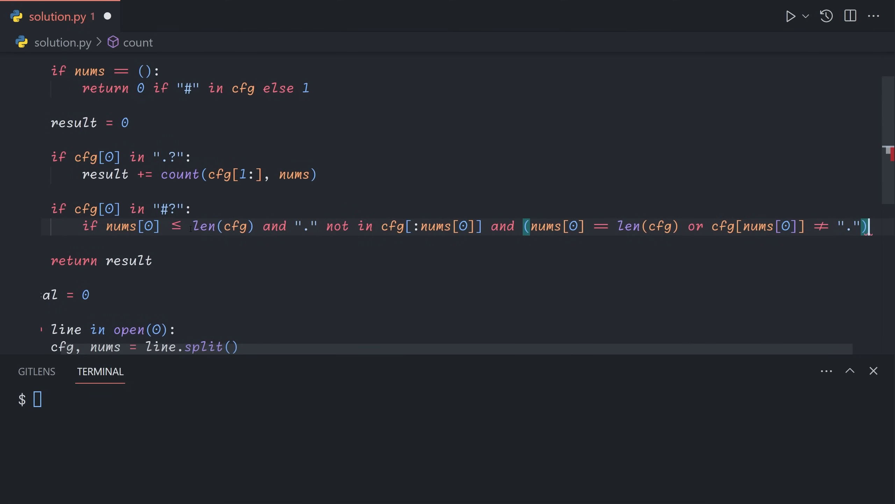
{"action": "type", "text": "#"}
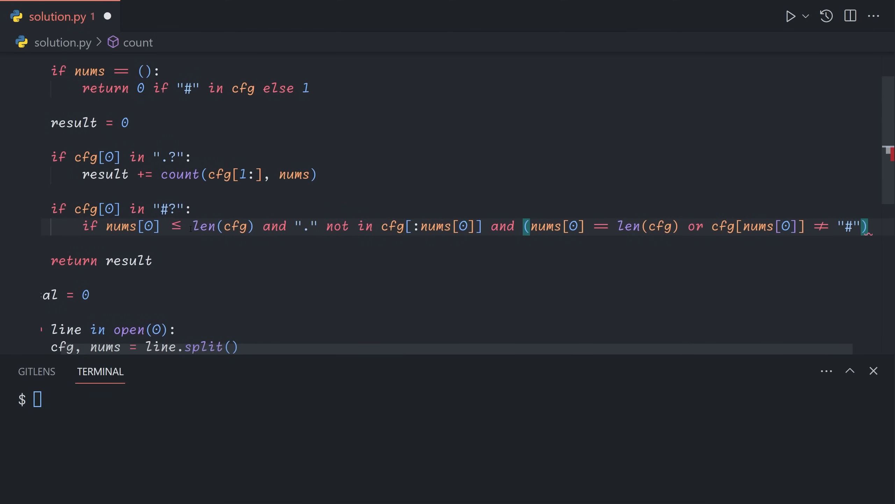
{"action": "type", "text": ":"}
{"action": "key", "text": "Enter"}
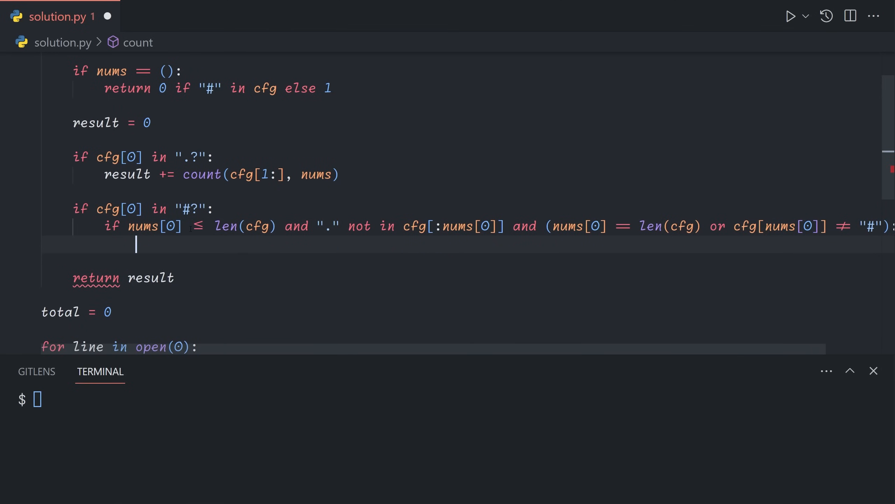
Step: Add result += count(cfg[nums[0] + 1:], nums[1:]) under the condition and save
{"action": "type", "text": "result += count("}
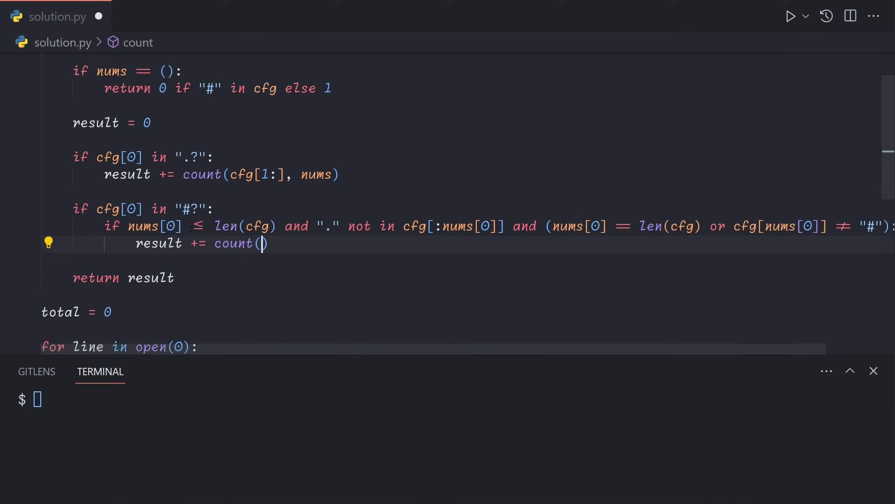
{"action": "type", "text": "cfg[nums[0] + 1:"}
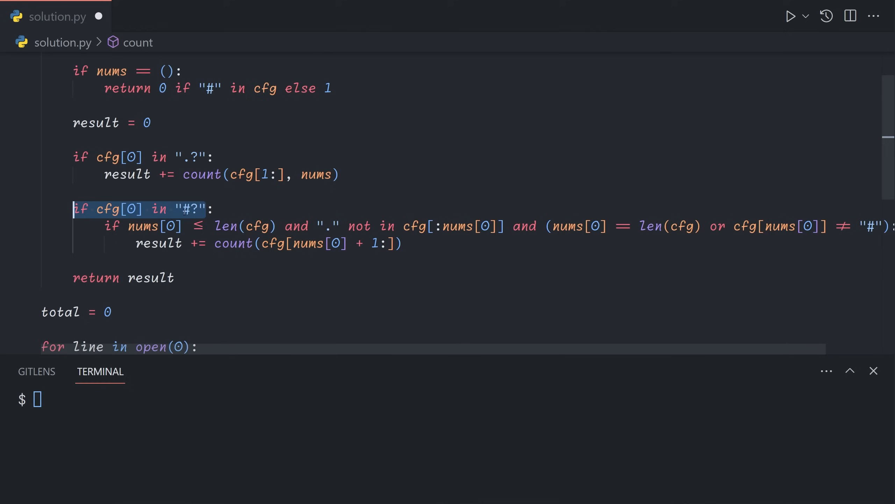
{"action": "left_click", "coordinate": [403, 244]}
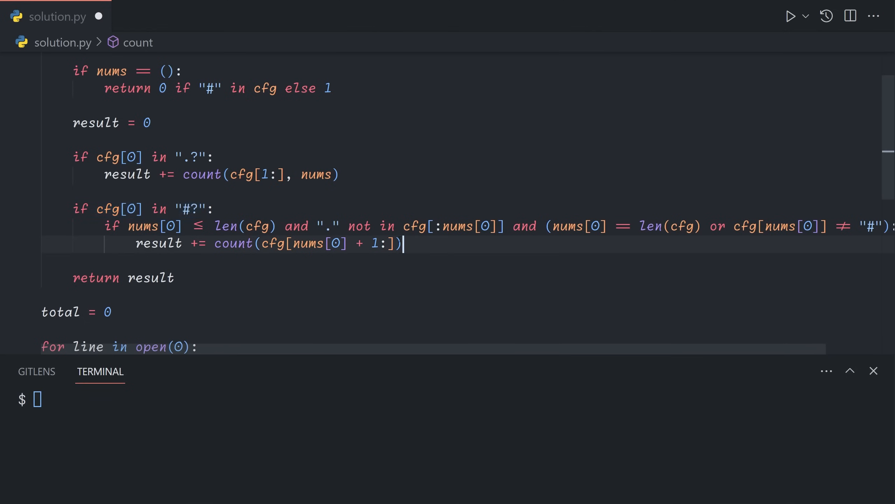
{"action": "type", "text": ","}
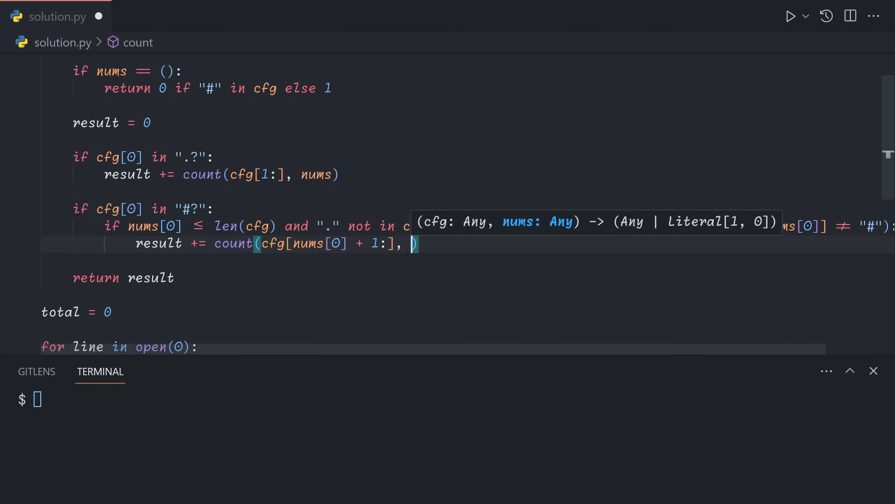
{"action": "type", "text": "nums[1:]"}
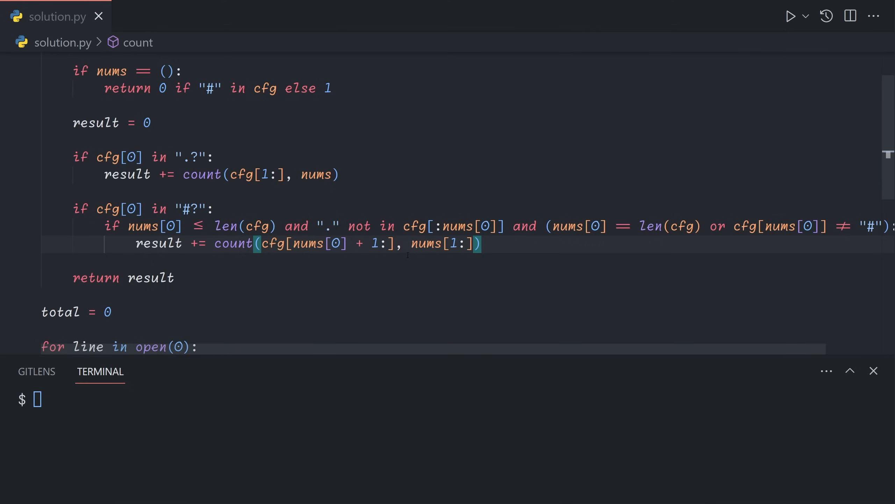
{"action": "type", "text": "else:"}
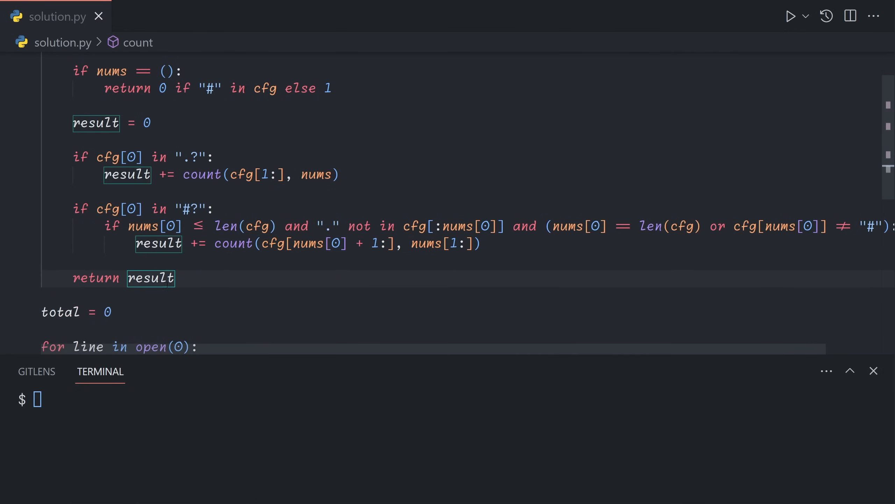
{"action": "scroll", "scroll_direction": "down", "scroll_amount": 3}
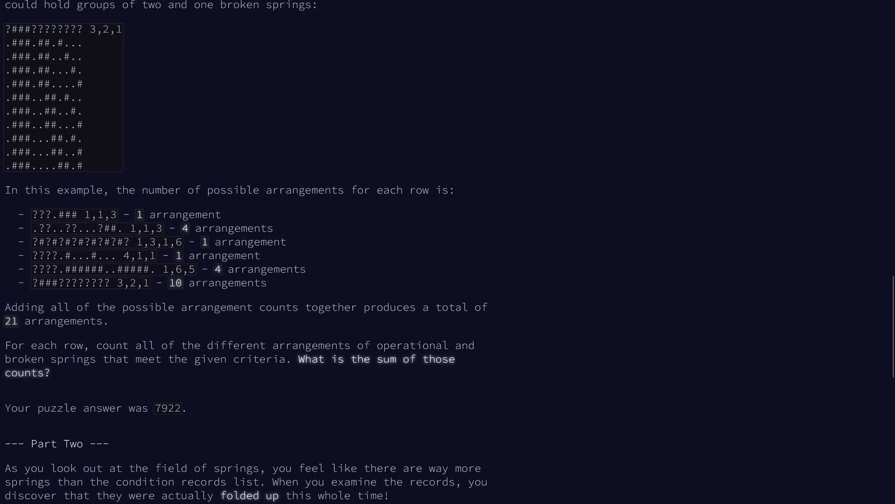
Step: Scroll the puzzle page to the Part Two rules about unfolding the condition records
{"action": "scroll", "scroll_direction": "down", "scroll_amount": 3}
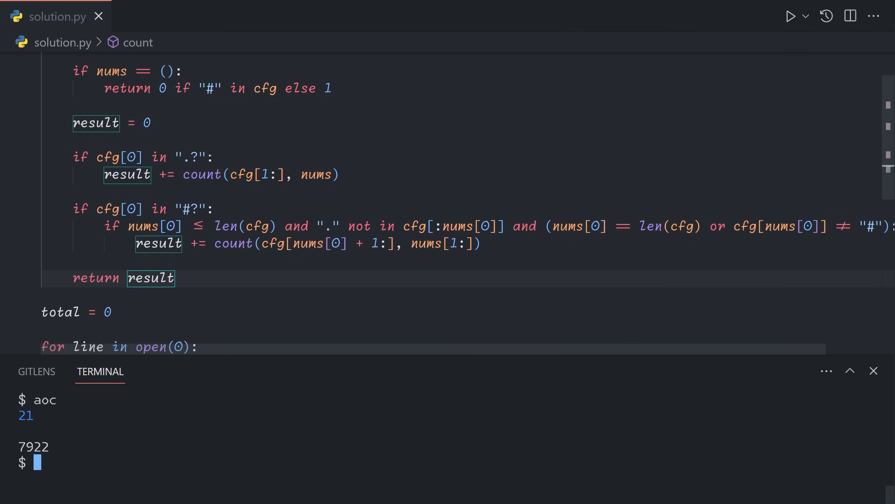
{"action": "mouse_move", "coordinate": [219, 158]}
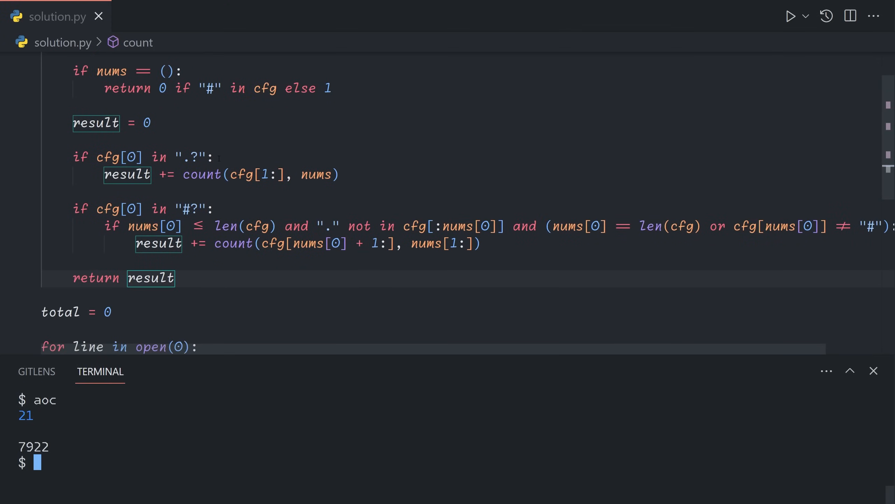
{"action": "scroll", "scroll_direction": "up", "scroll_amount": 3}
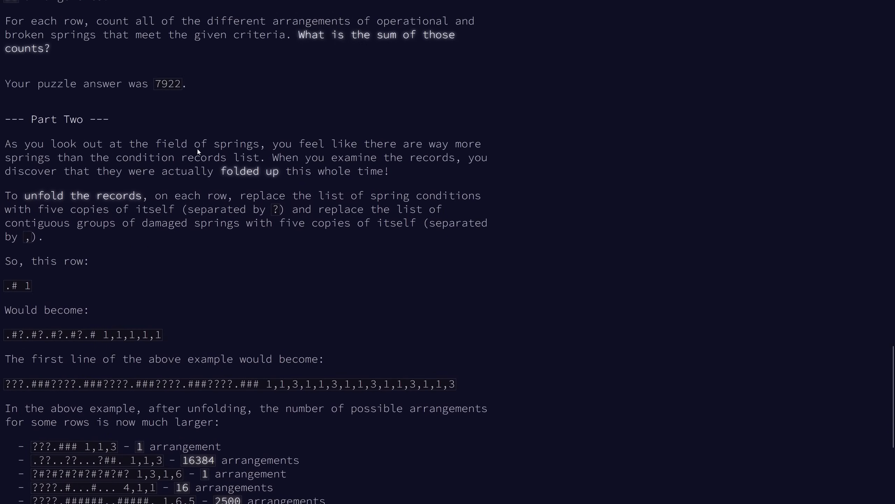
{"action": "scroll", "scroll_direction": "up", "scroll_amount": 3}
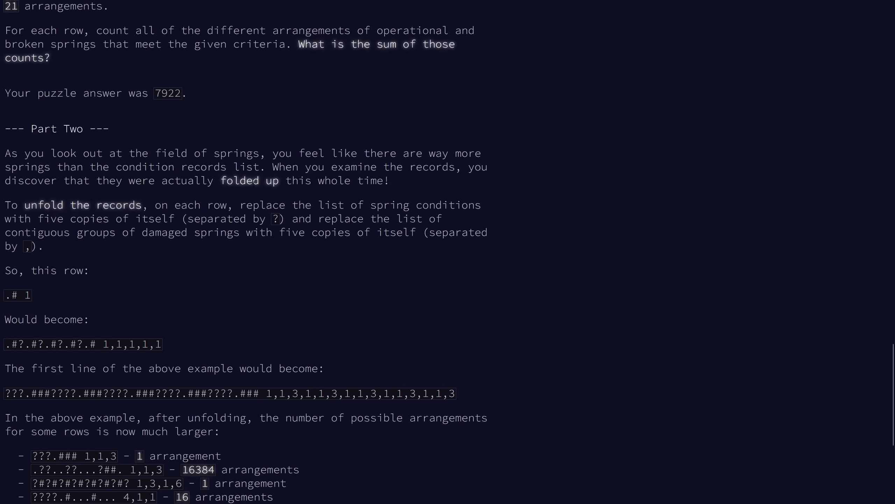
{"action": "scroll", "scroll_direction": "down", "scroll_amount": 3}
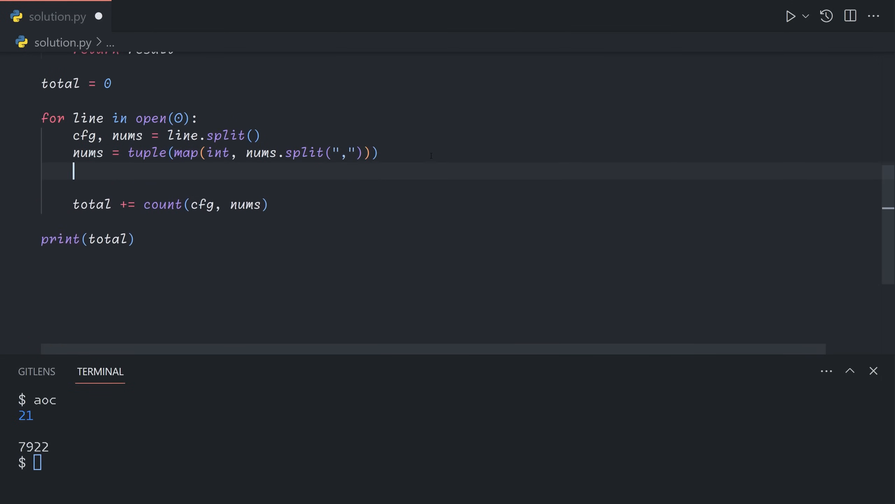
Step: Unfold each record with cfg = "?".join([cfg] * 5) in the loop
{"action": "type", "text": "cfg ="}
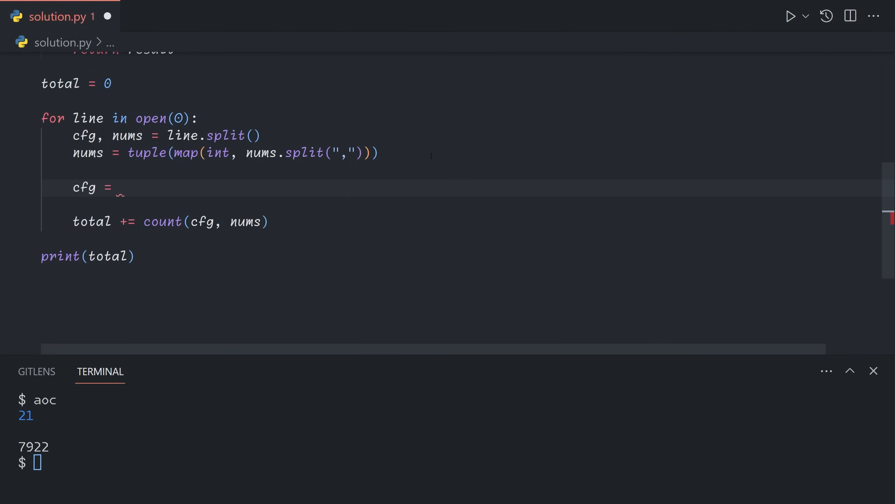
{"action": "type", "text": "cfg"}
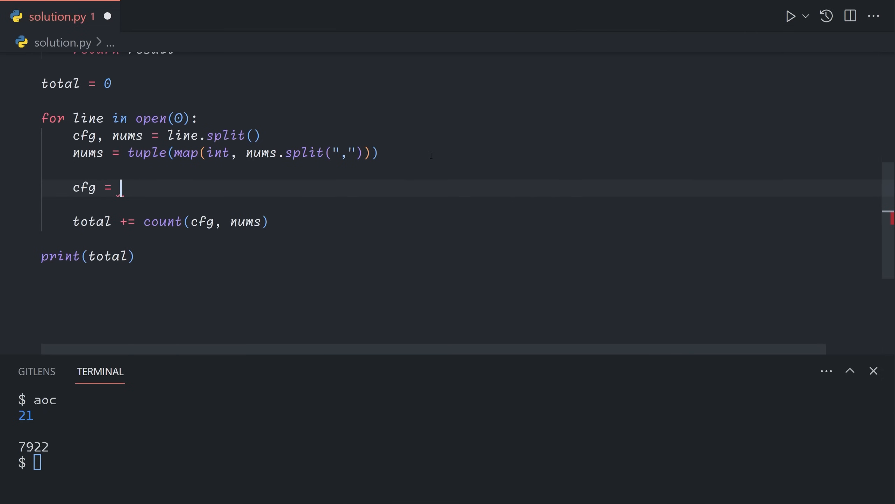
{"action": "type", "text": "\"?\".join([cfg] *"}
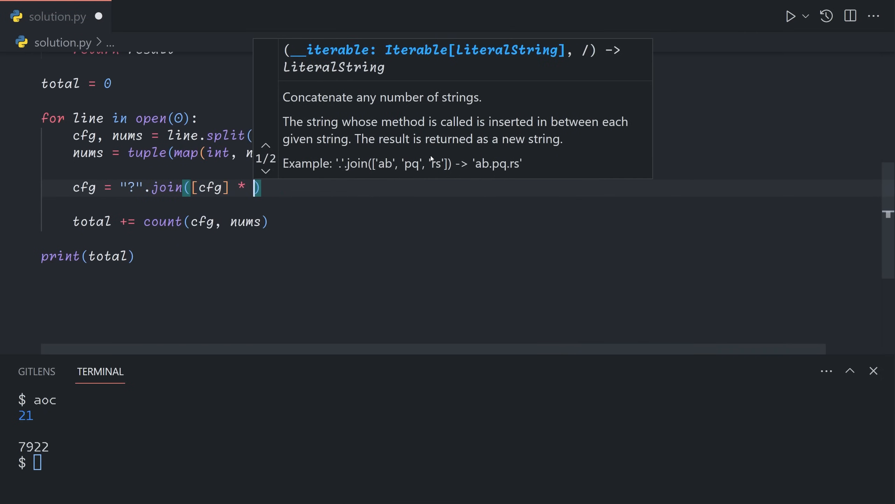
{"action": "type", "text": "5"}
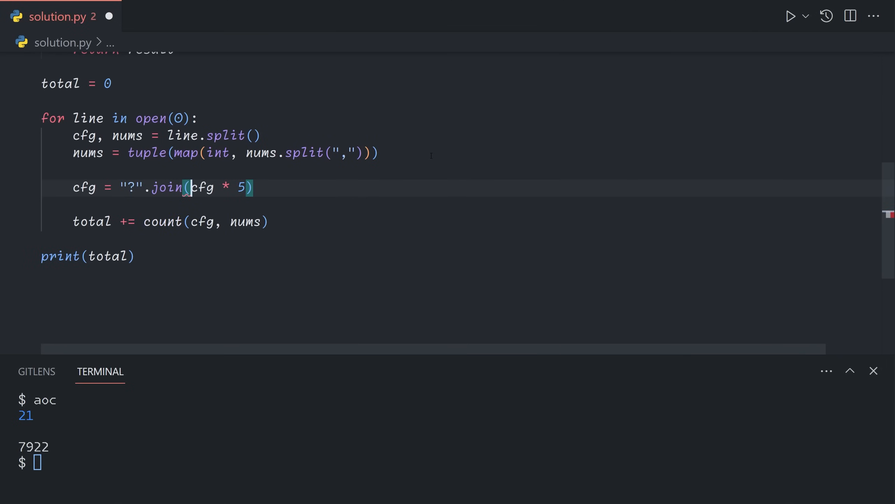
Step: Debug-print the unfolded record, run the solution, and compare against the puzzle example
{"action": "type", "text": "print(cfg"}
{"action": "left_click", "coordinate": [448, 462]}
{"action": "type", "text": "a"}
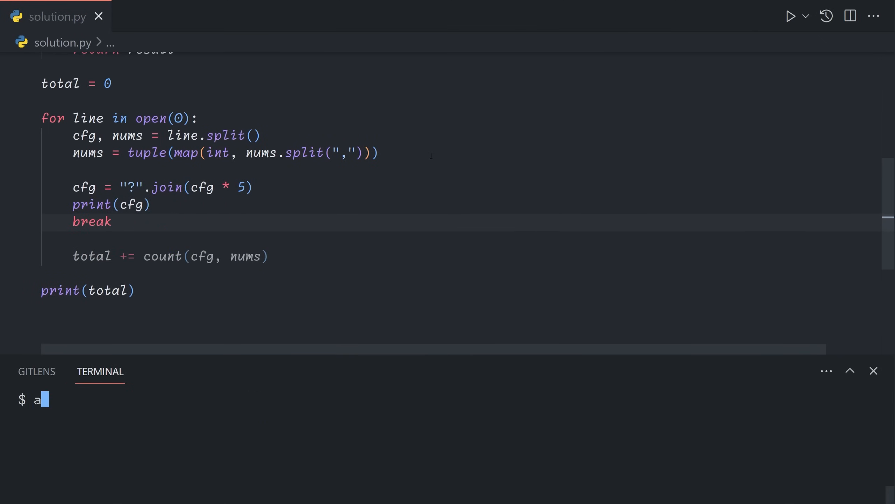
{"action": "key", "text": "Return"}
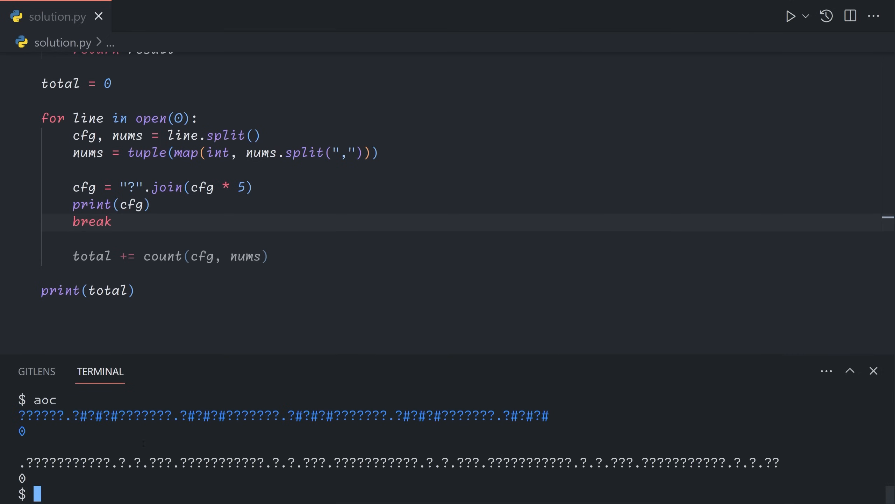
{"action": "left_click", "coordinate": [154, 204]}
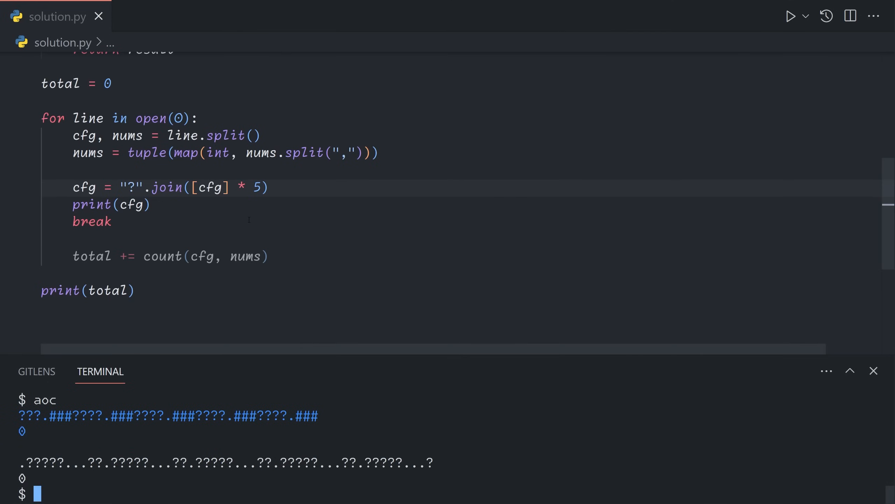
{"action": "key", "text": "ctrl+l"}
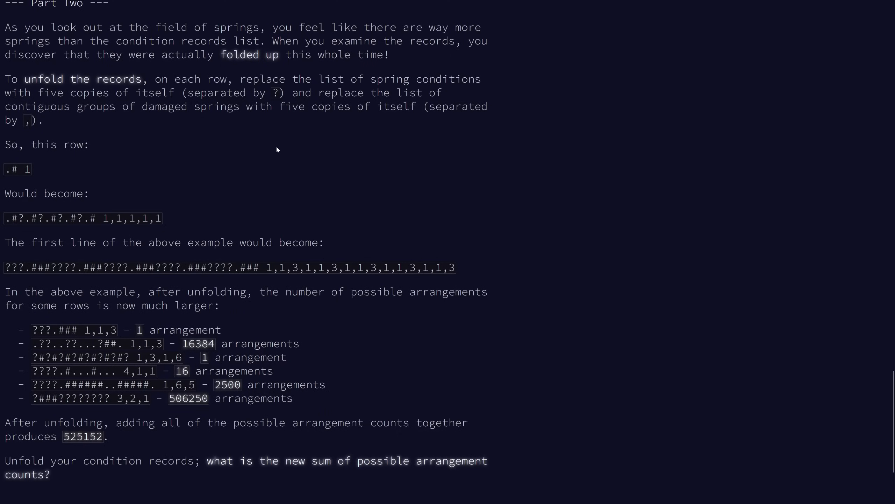
{"action": "mouse_move", "coordinate": [214, 117]}
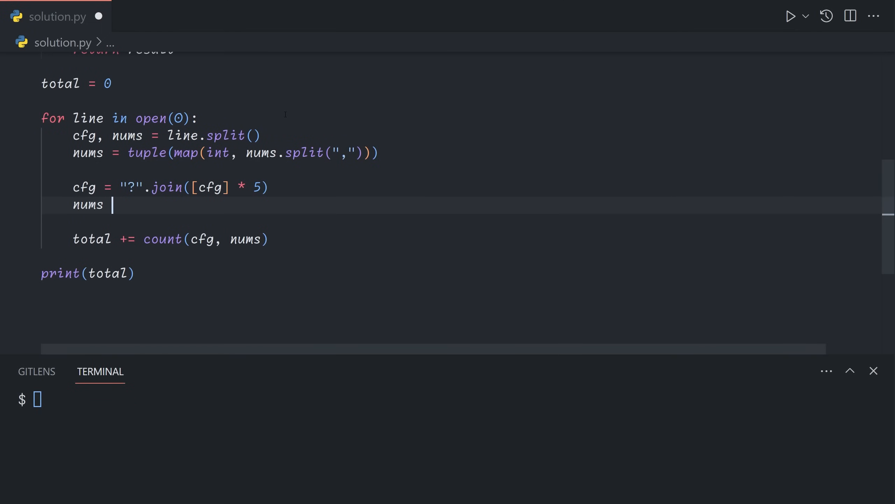
Step: Repeat the group tuple with nums *= 5 and run the solution, printing 525152
{"action": "type", "text": "*= 5"}
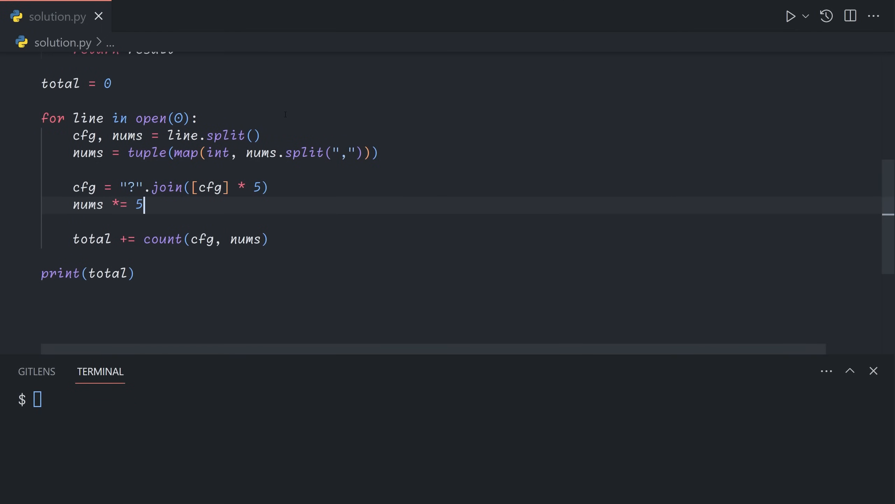
{"action": "mouse_move", "coordinate": [221, 207]}
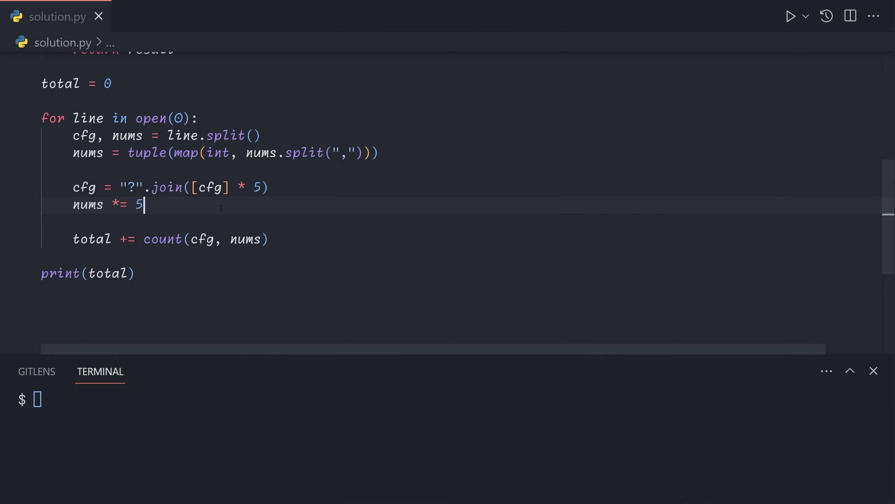
{"action": "type", "text": "a"}
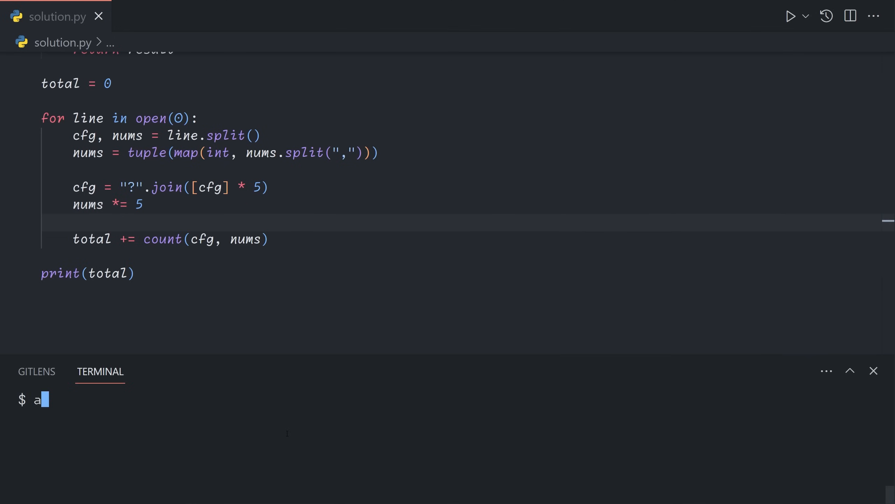
{"action": "key", "text": "Return"}
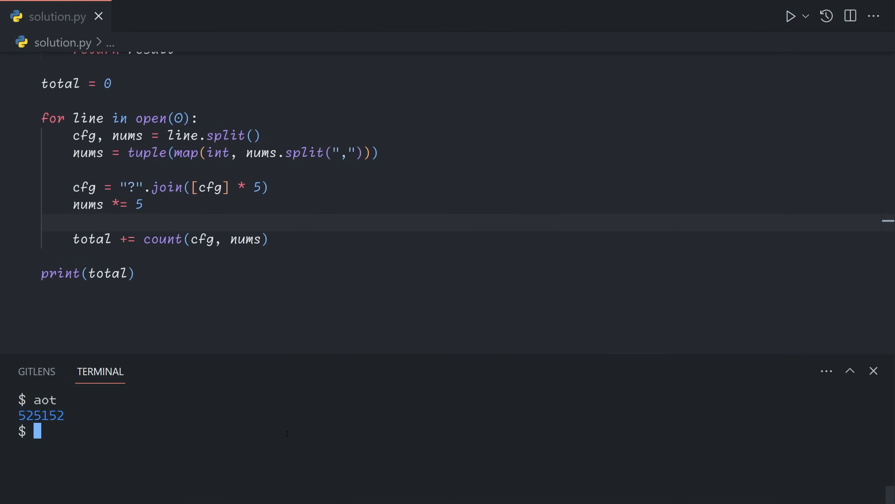
{"action": "key", "text": "Return"}
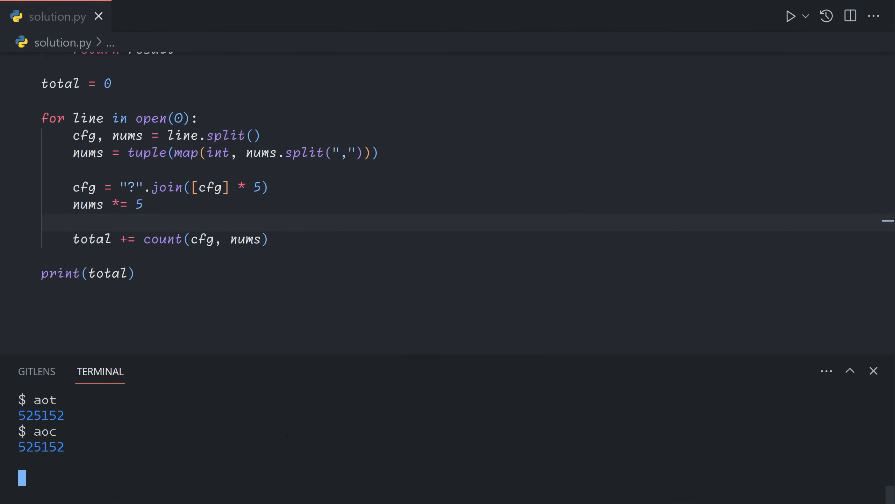
{"action": "scroll", "scroll_direction": "up", "scroll_amount": 3}
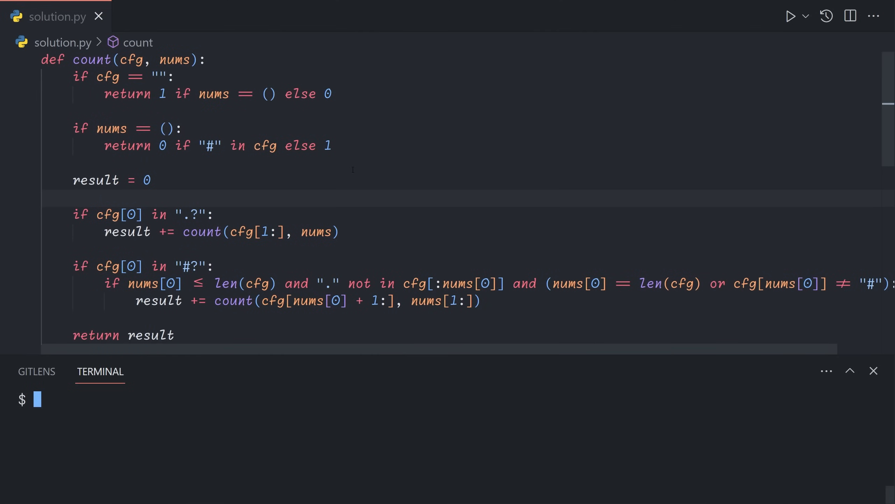
Step: Review the full count function and input loop in the editor, leaving the code unchanged
{"action": "scroll", "scroll_direction": "down", "scroll_amount": 3}
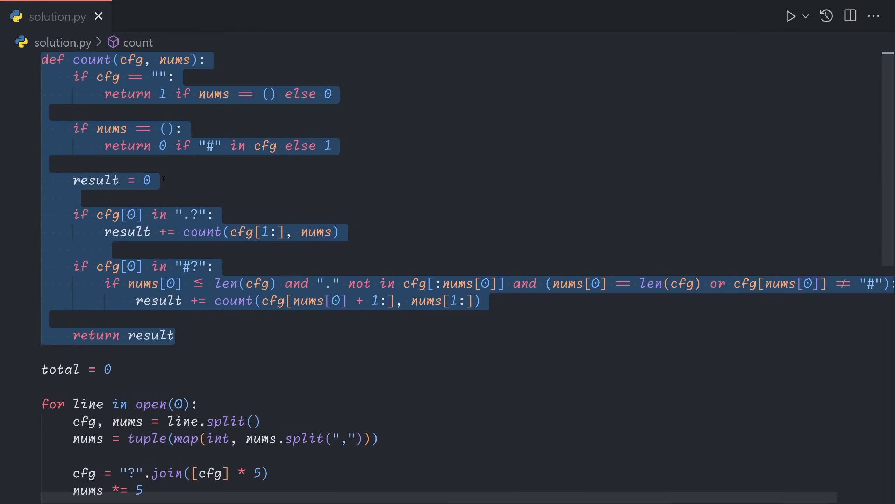
{"action": "left_click", "coordinate": [154, 180]}
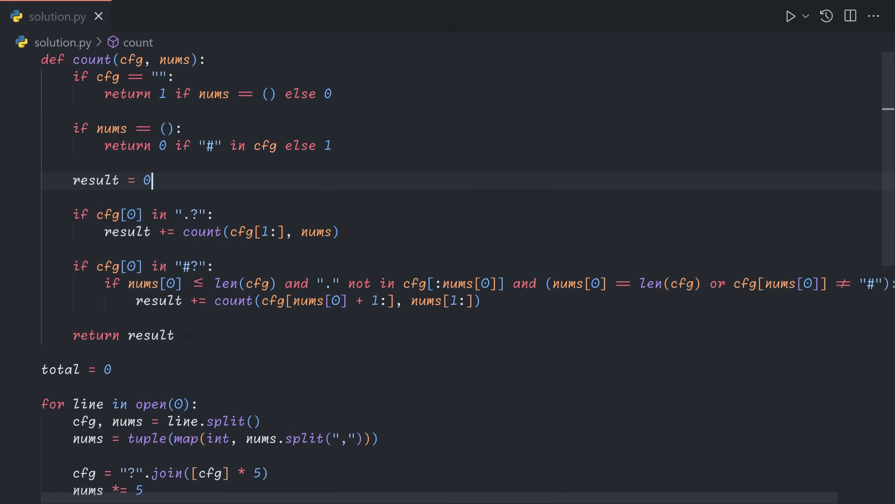
{"action": "double_click", "coordinate": [95, 180]}
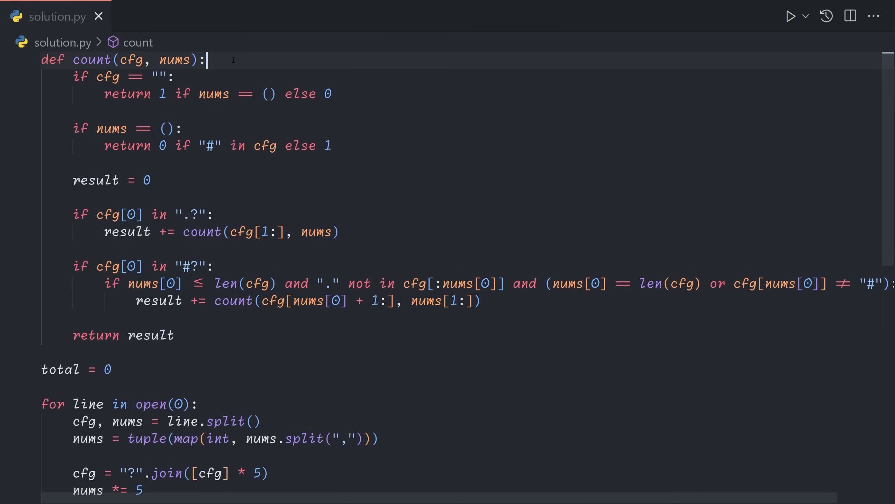
Step: Add an empty cache = {} dictionary above def count
{"action": "type", "text": "cac"}
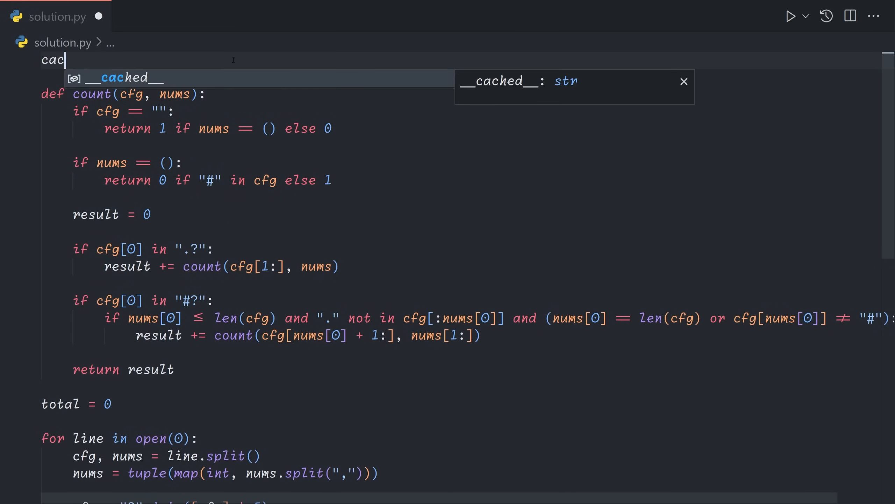
{"action": "type", "text": "he = []"}
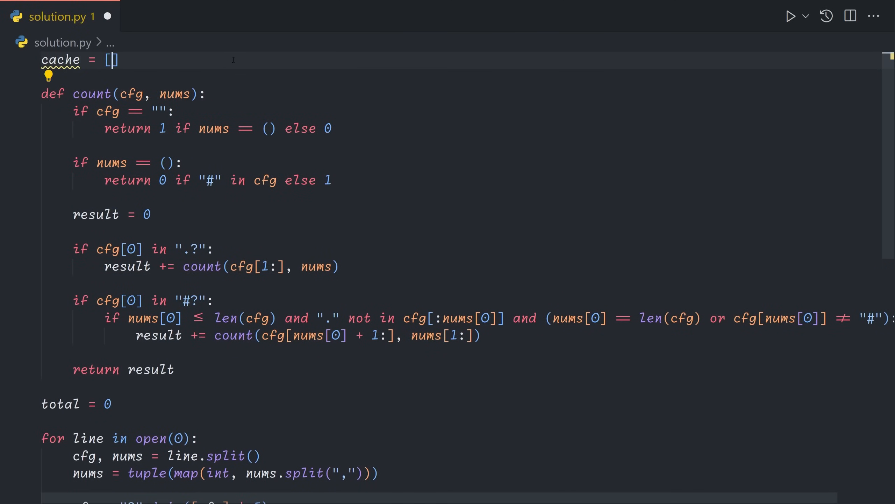
{"action": "type", "text": "{}"}
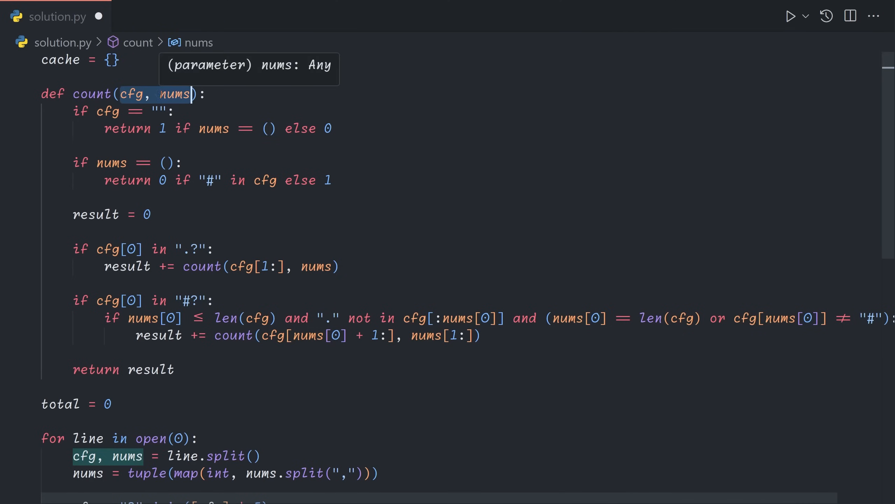
{"action": "mouse_move", "coordinate": [133, 94]}
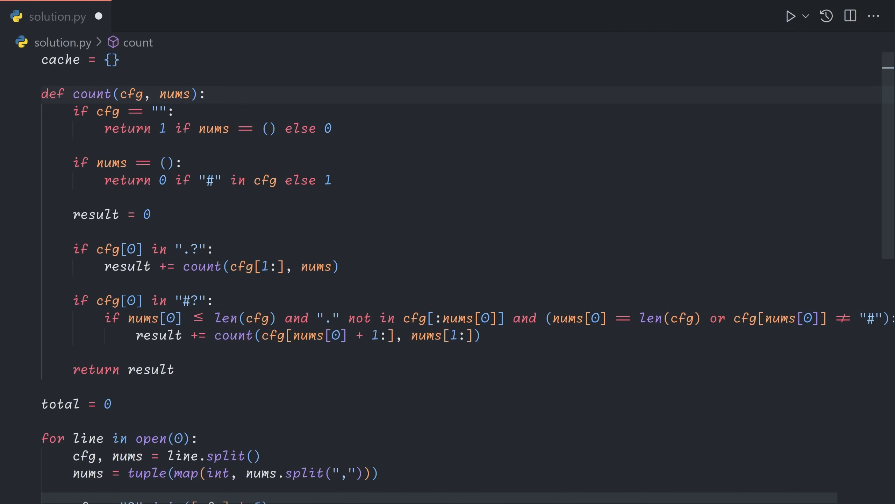
{"action": "type", "text": "def inner():"}
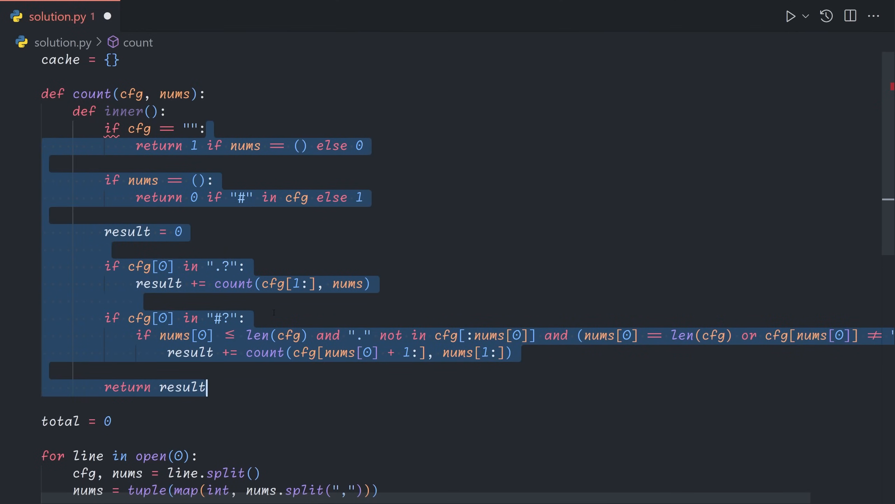
{"action": "left_click", "coordinate": [265, 387]}
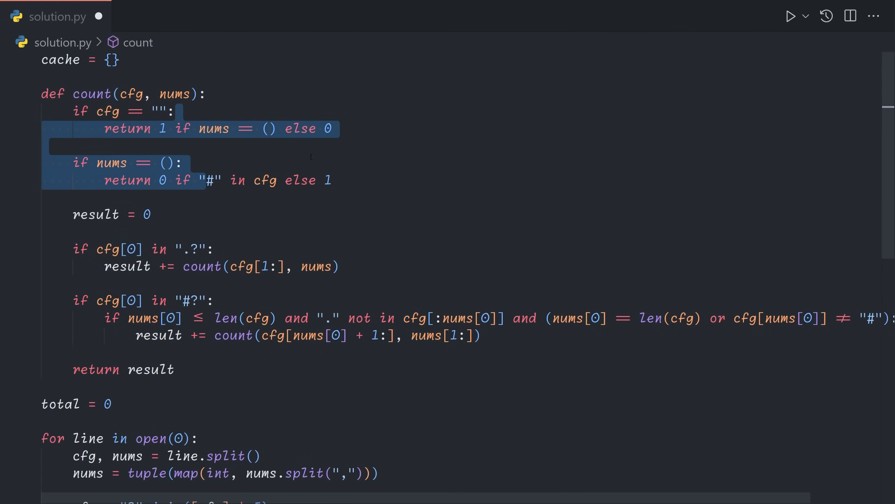
Step: Build key = (cfg, nums), return cache[key] when present, and store cache[key] = result
{"action": "left_click", "coordinate": [153, 214]}
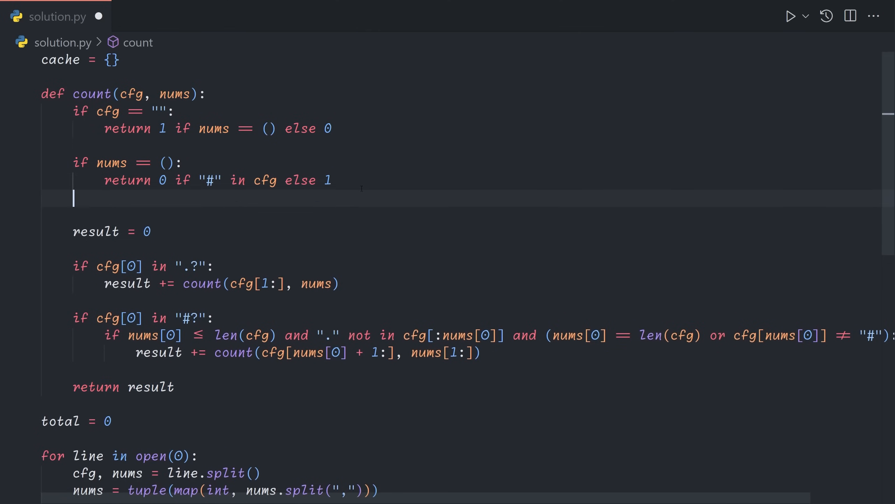
{"action": "type", "text": "key = (cfg, nums"}
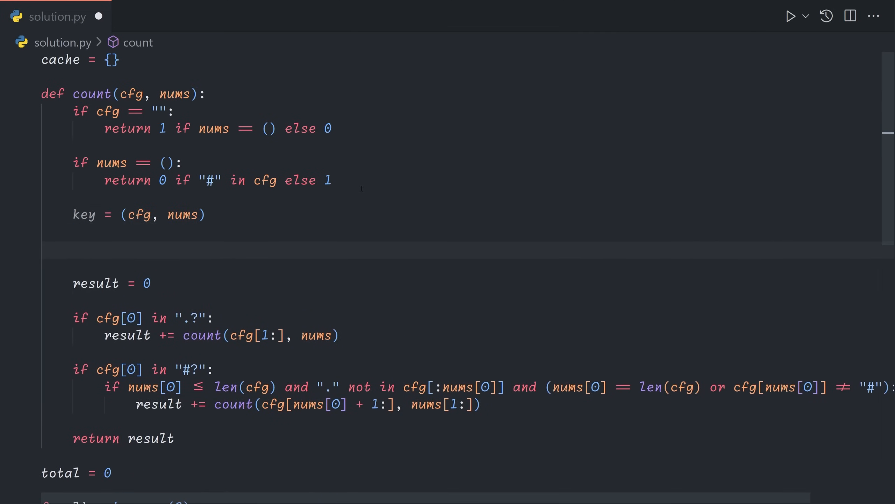
{"action": "type", "text": "if key in cache:"}
{"action": "left_click", "coordinate": [463, 268]}
{"action": "type", "text": "return "}
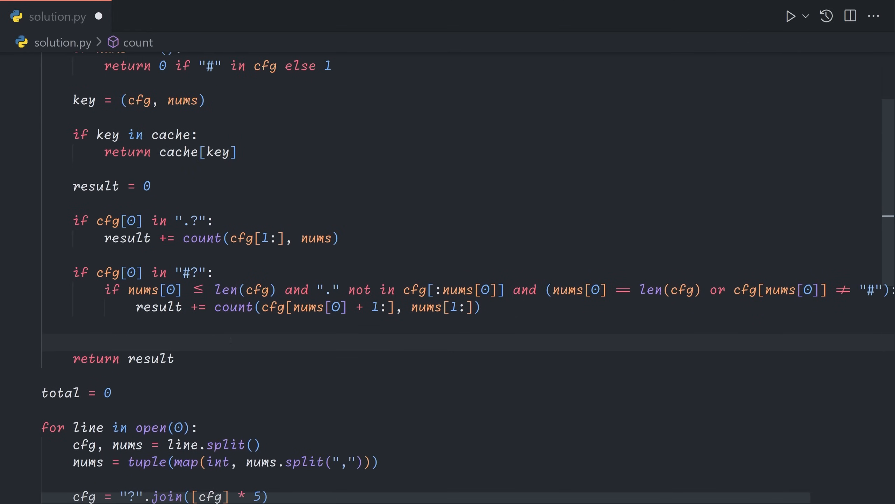
{"action": "type", "text": "cache[ke"}
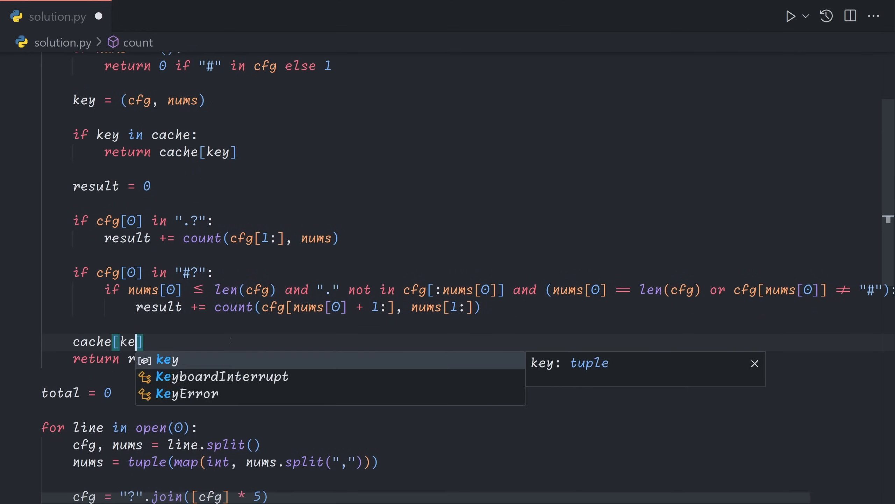
{"action": "type", "text": "y] = result"}
{"action": "type", "text": "aoc"}
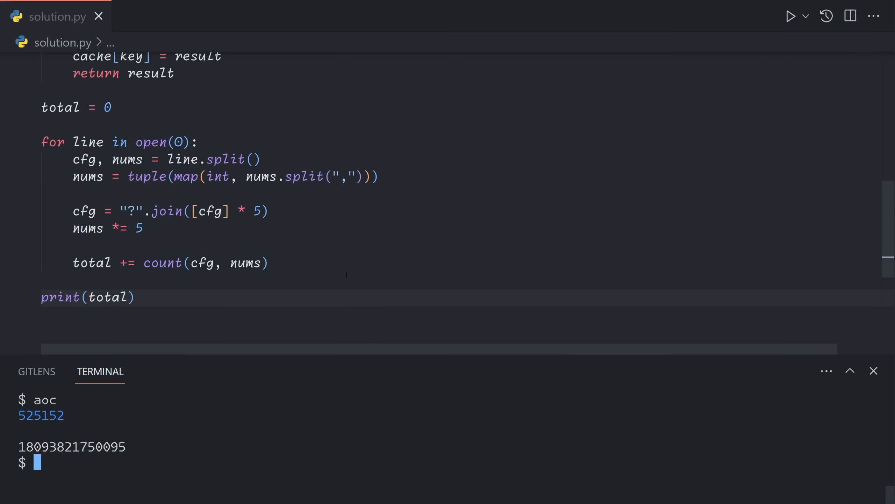
{"action": "scroll", "scroll_direction": "up", "scroll_amount": 3}
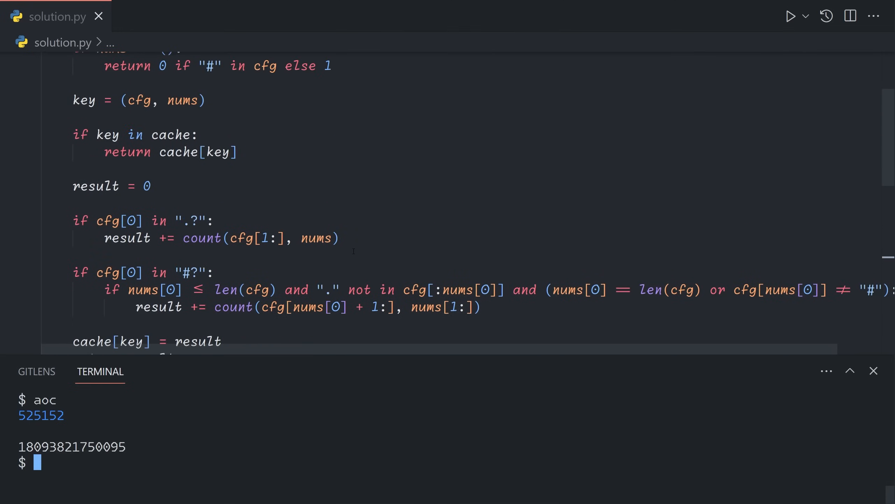
{"action": "scroll", "scroll_direction": "up", "scroll_amount": 3}
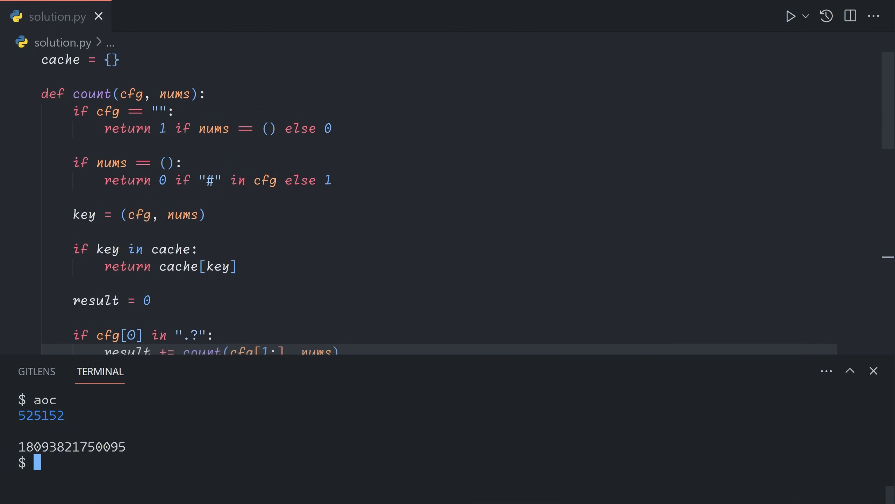
{"action": "scroll", "scroll_direction": "down", "scroll_amount": 3}
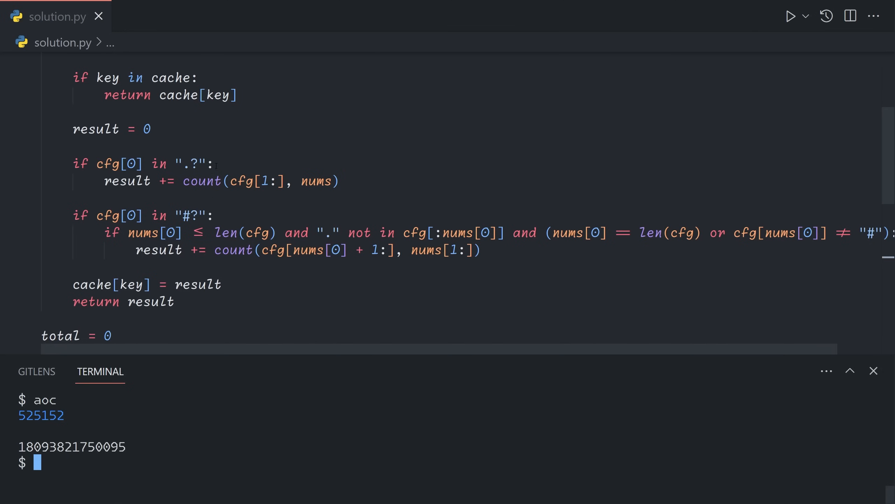
{"action": "scroll", "scroll_direction": "up", "scroll_amount": 3}
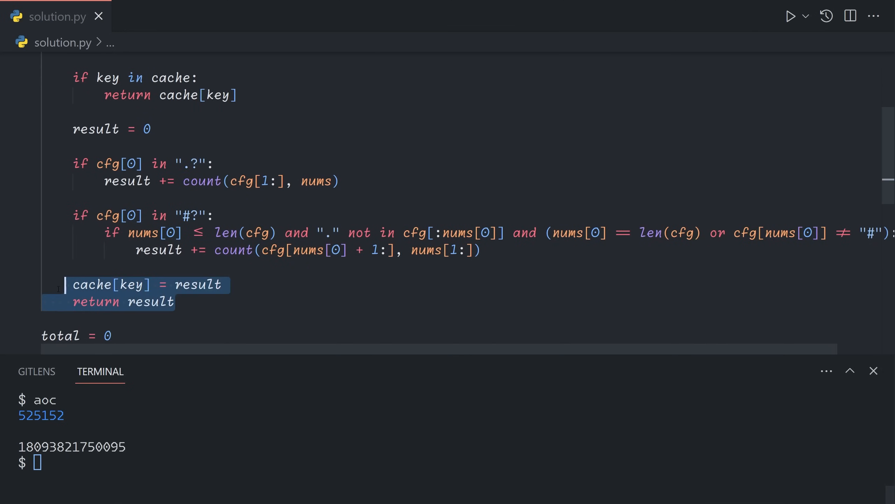
{"action": "scroll", "scroll_direction": "up", "scroll_amount": 3}
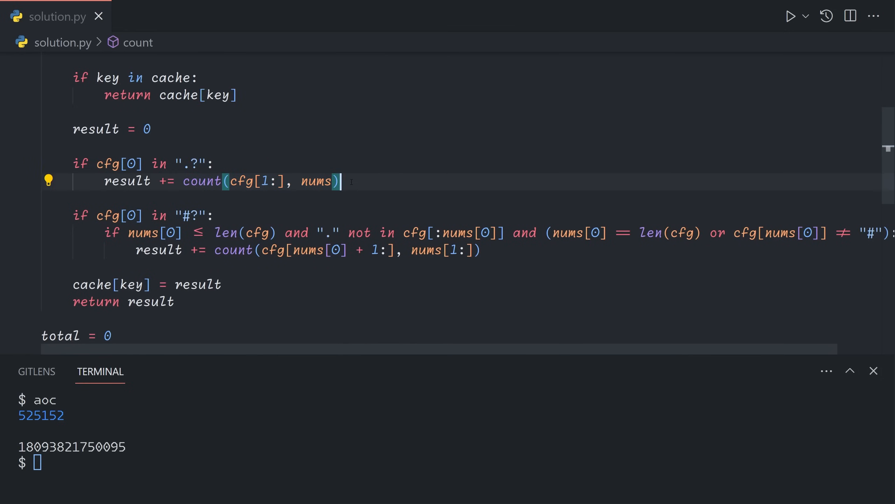
{"action": "scroll", "scroll_direction": "down", "scroll_amount": 3}
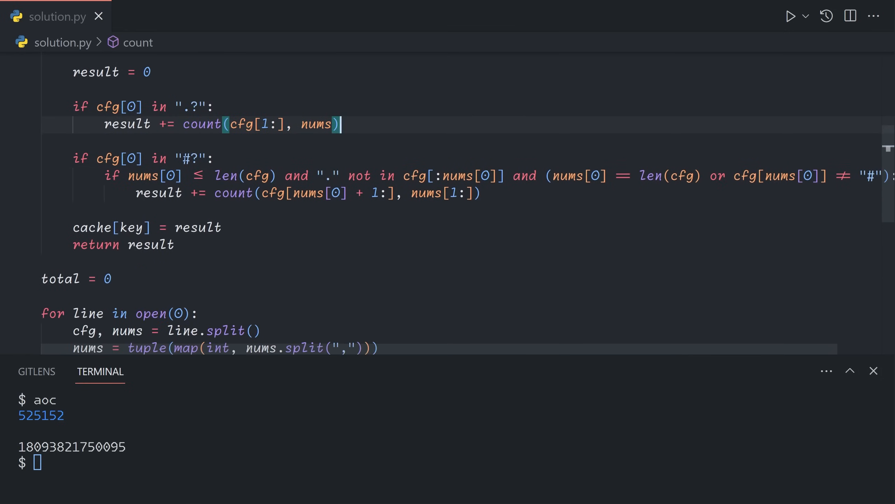
{"action": "double_click", "coordinate": [188, 158]}
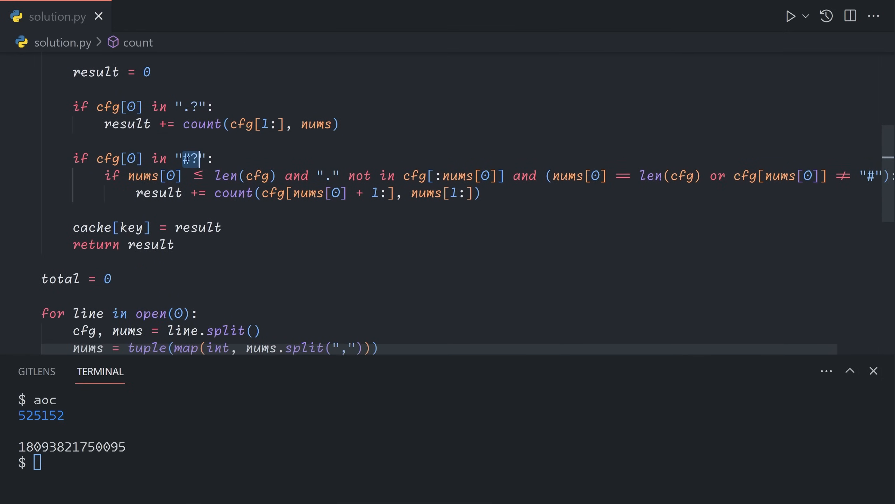